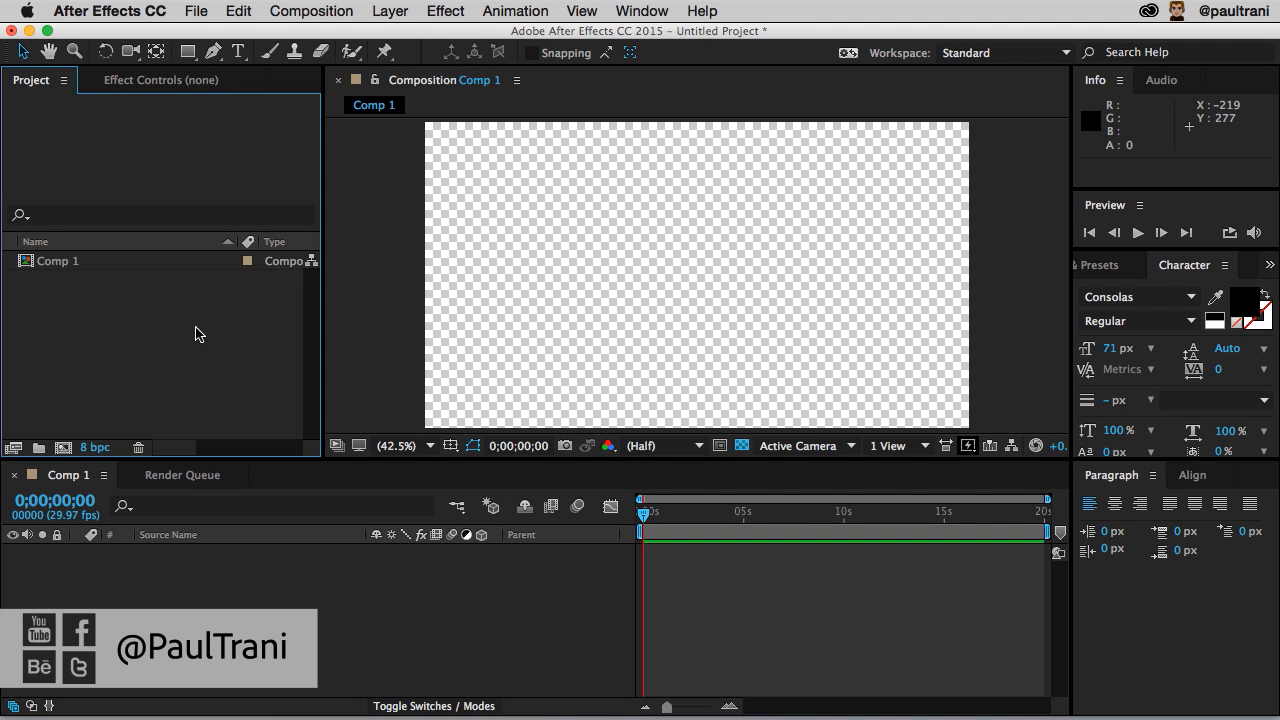
mouse_move(155, 28)
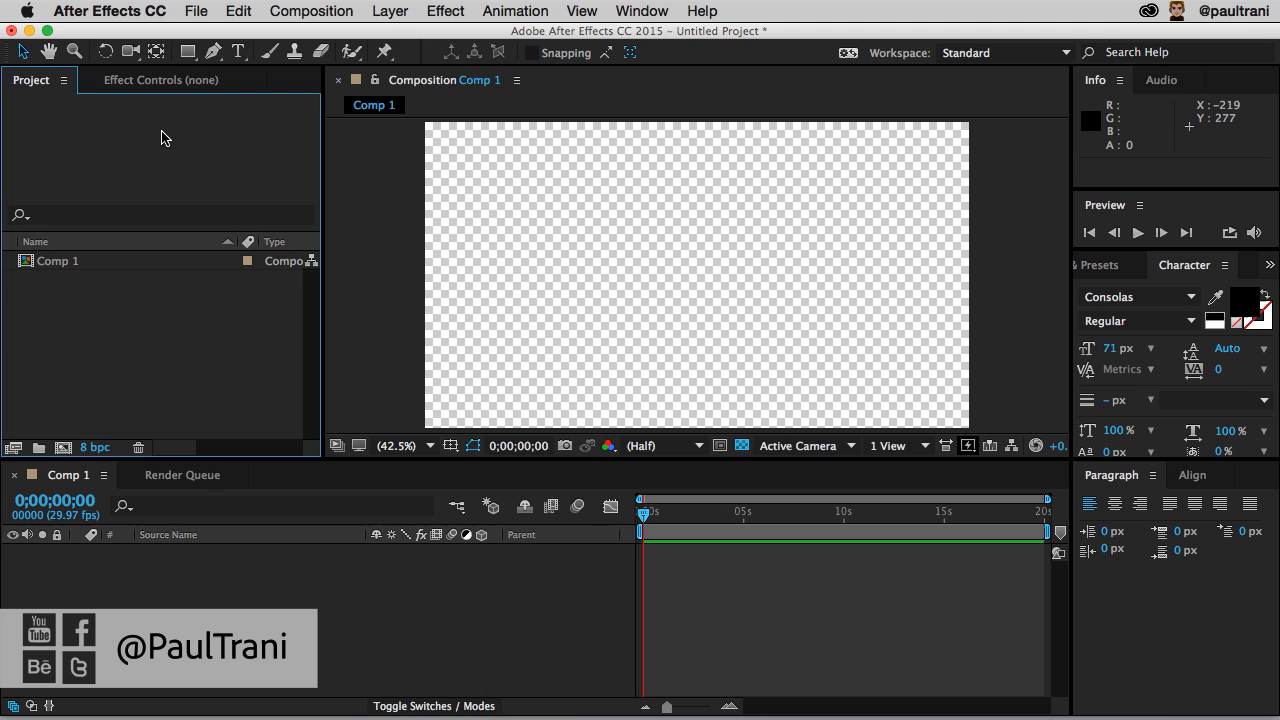
mouse_move(163, 344)
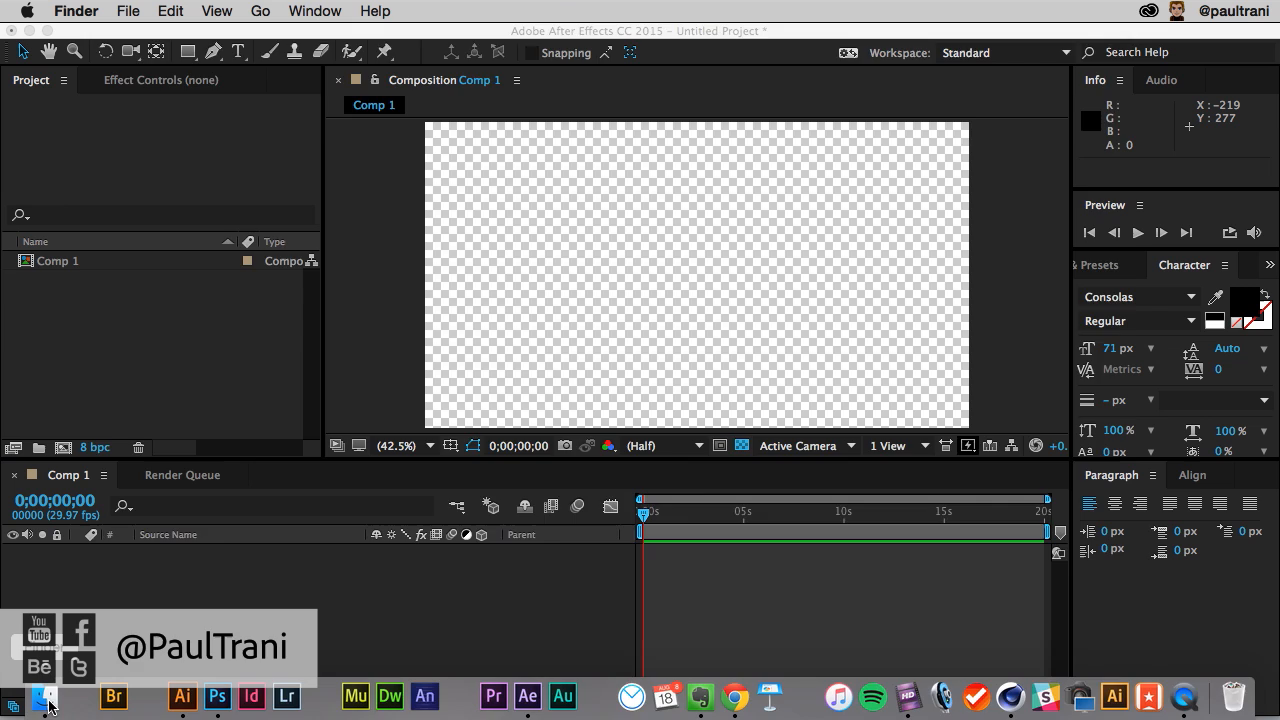
- Create a new MAXON Cinema 4D file, type.c4d, from the After Effects File > New menu
left_click(44, 697)
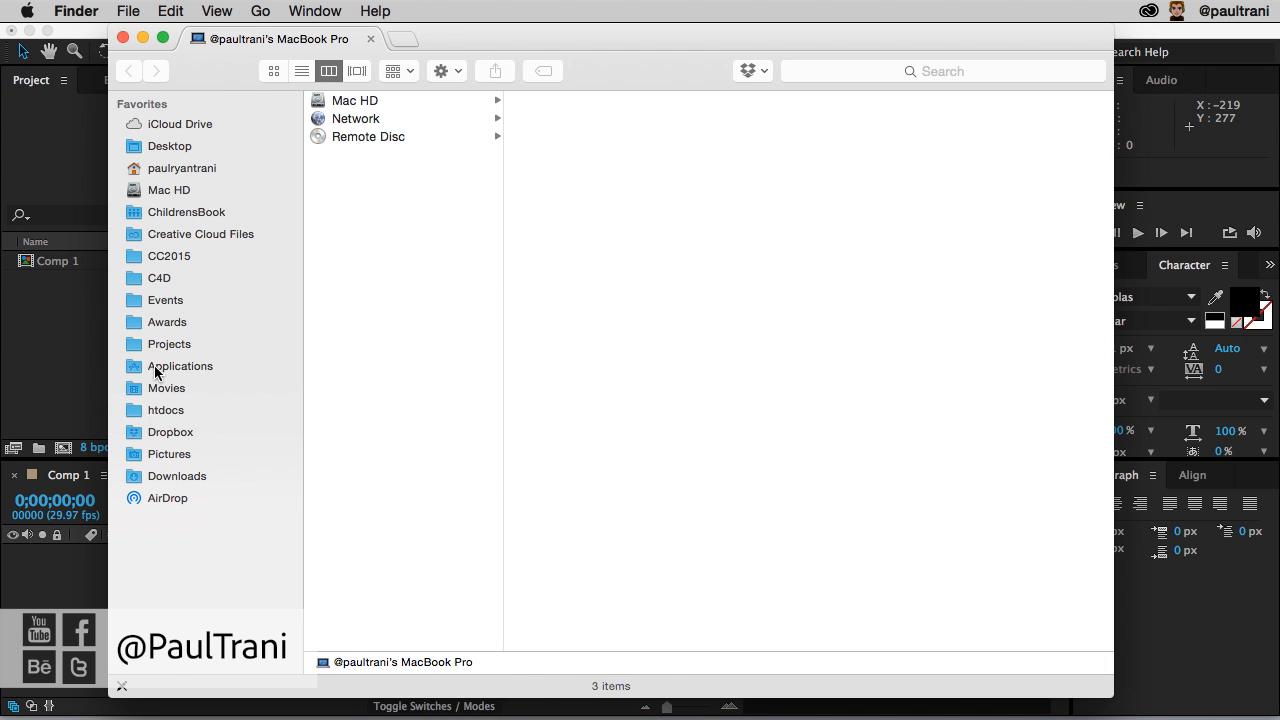
left_click(180, 366)
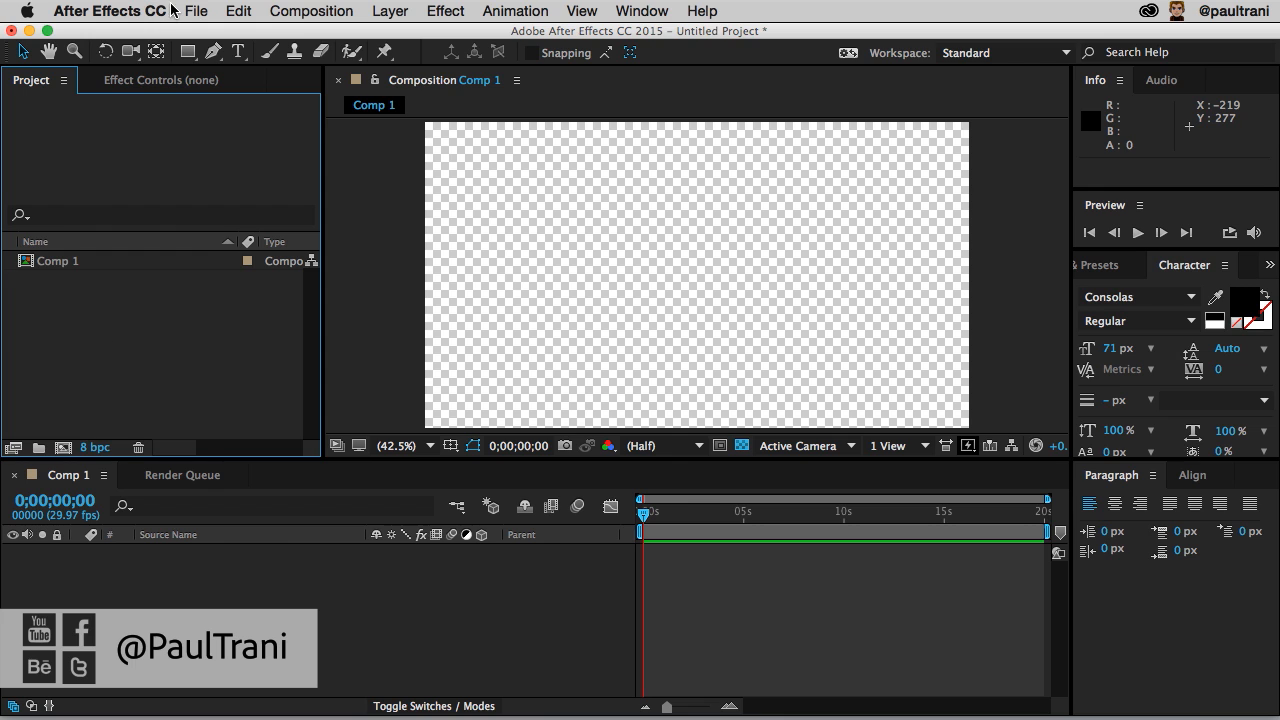
mouse_move(196, 11)
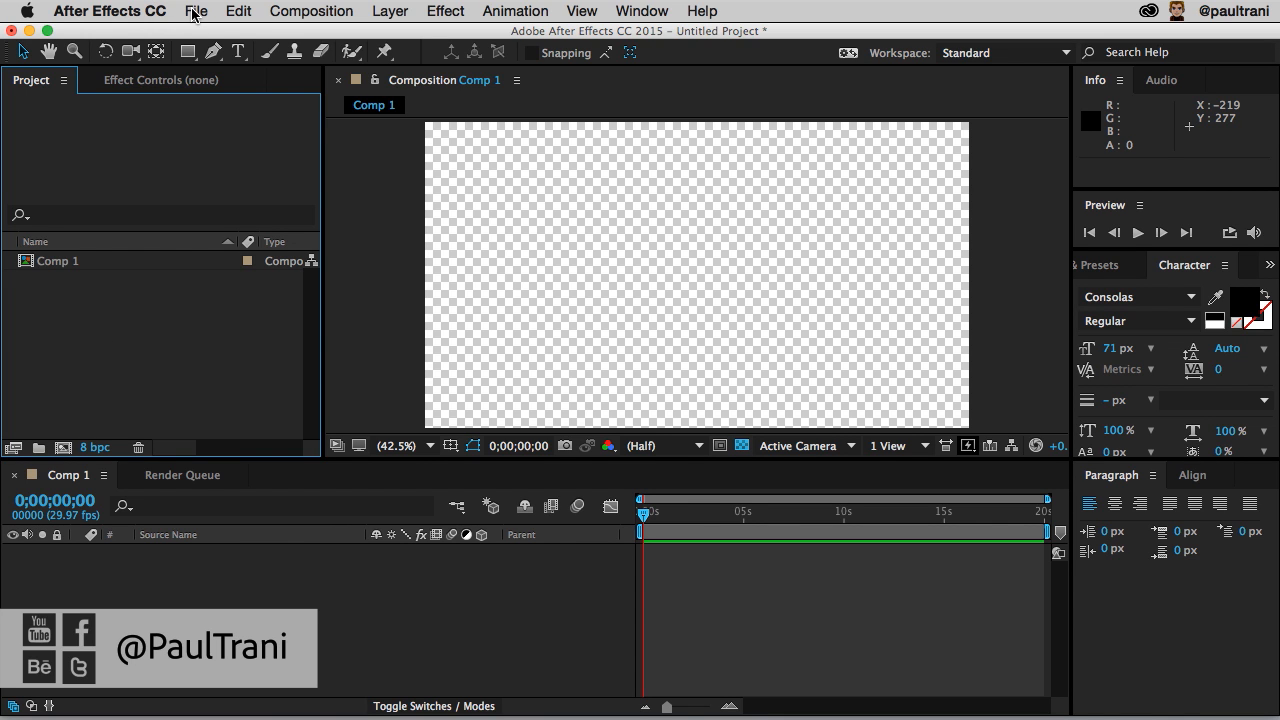
left_click(197, 11)
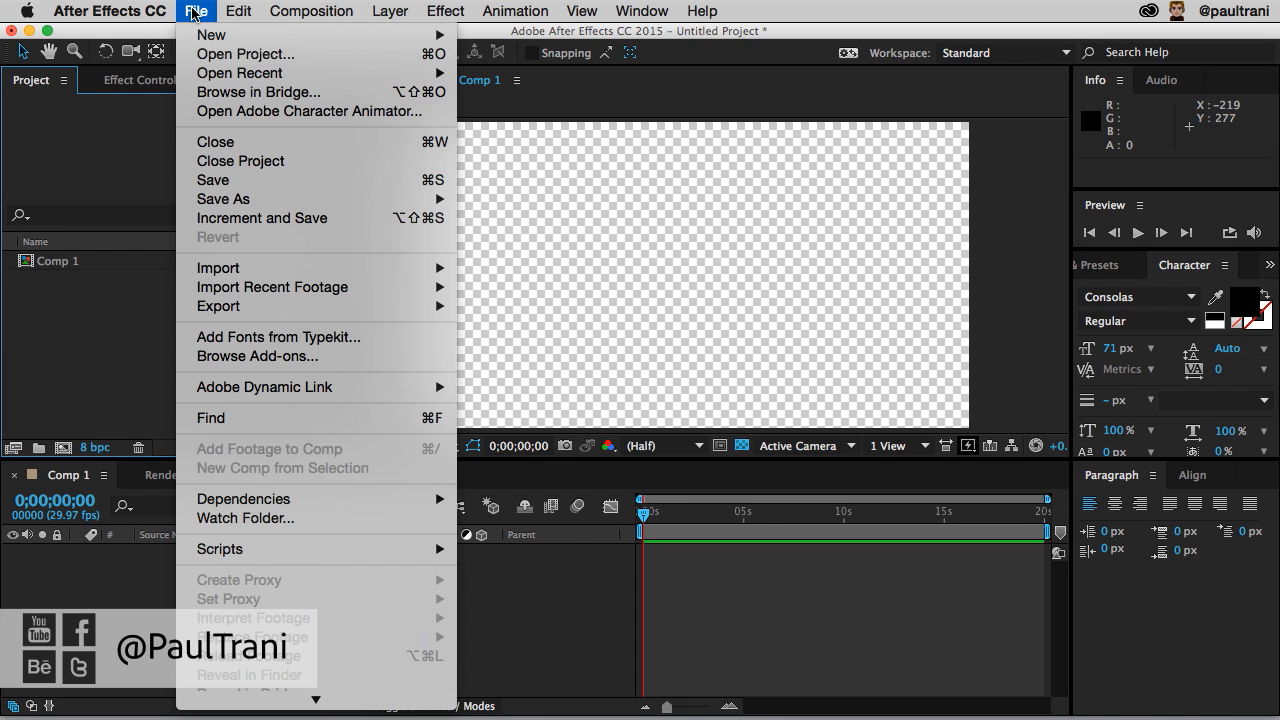
mouse_move(211, 35)
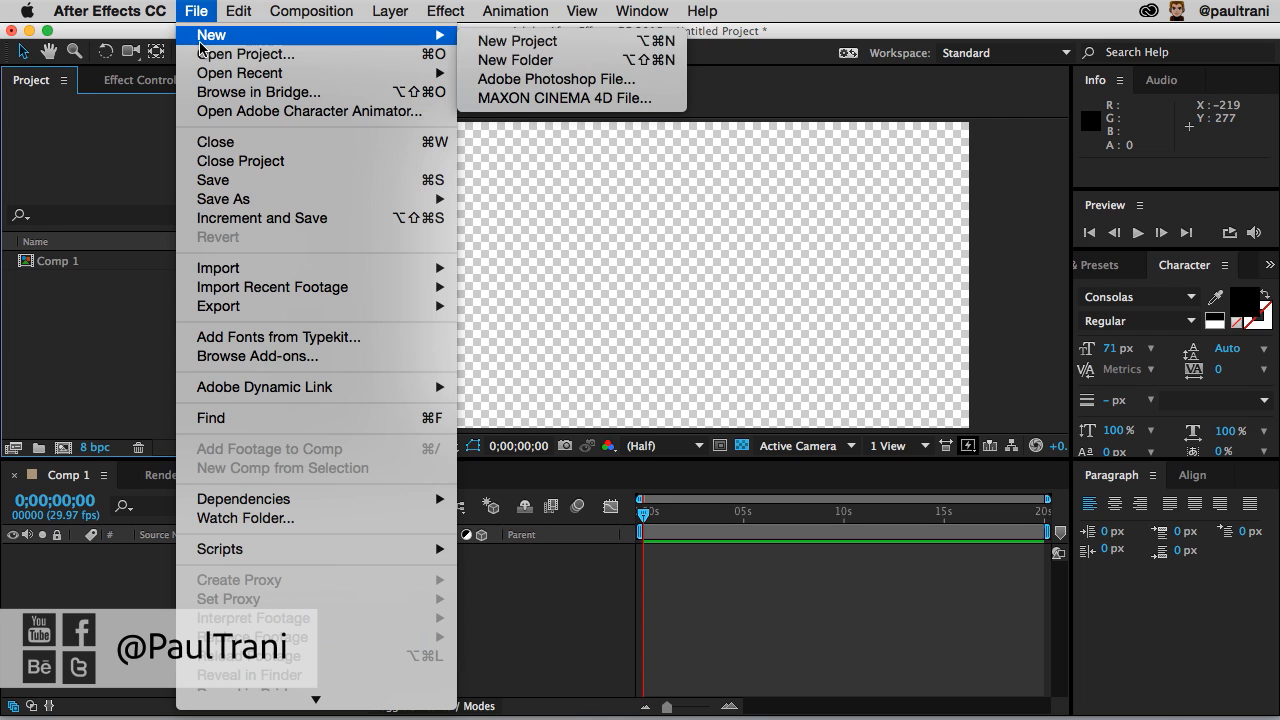
mouse_move(545, 98)
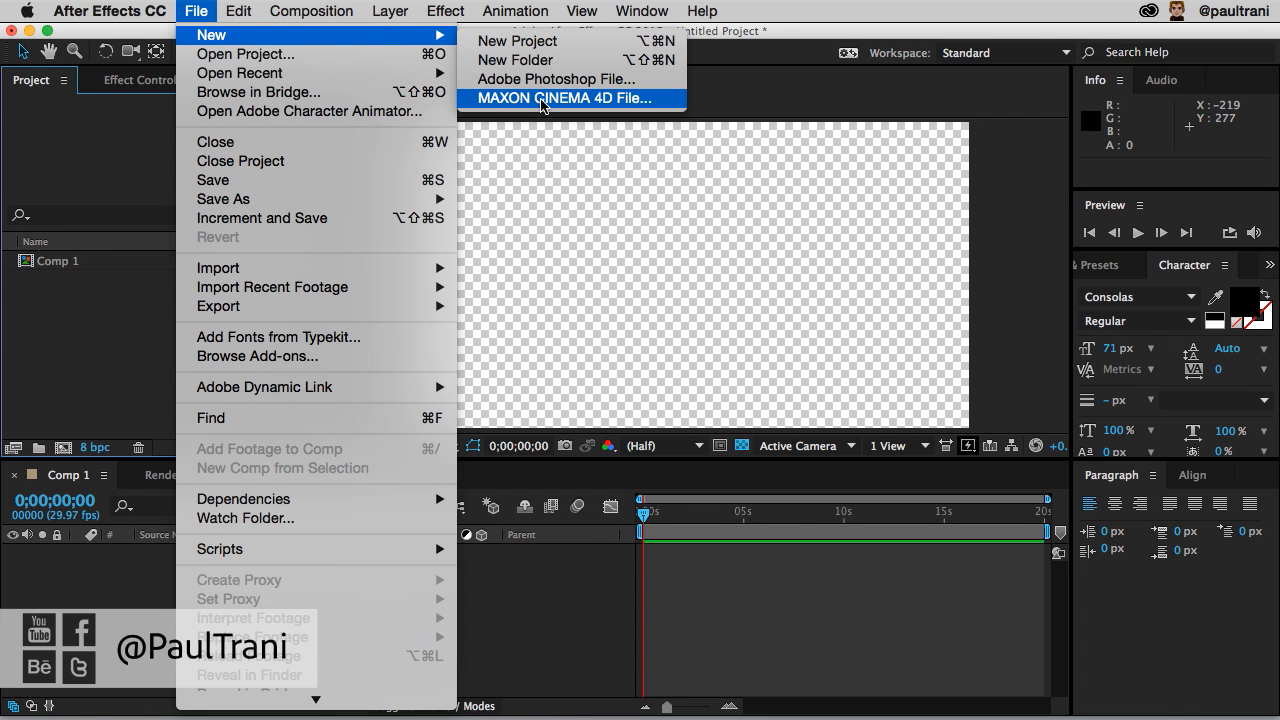
mouse_move(570, 98)
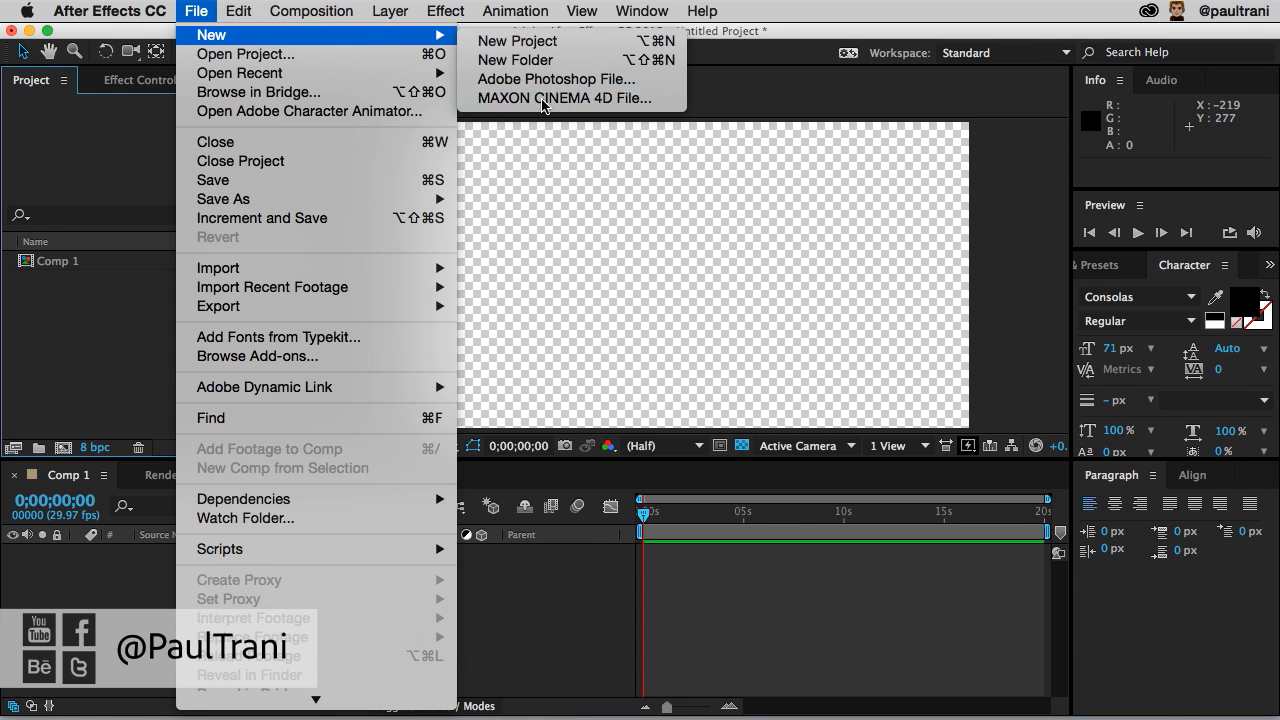
left_click(565, 98)
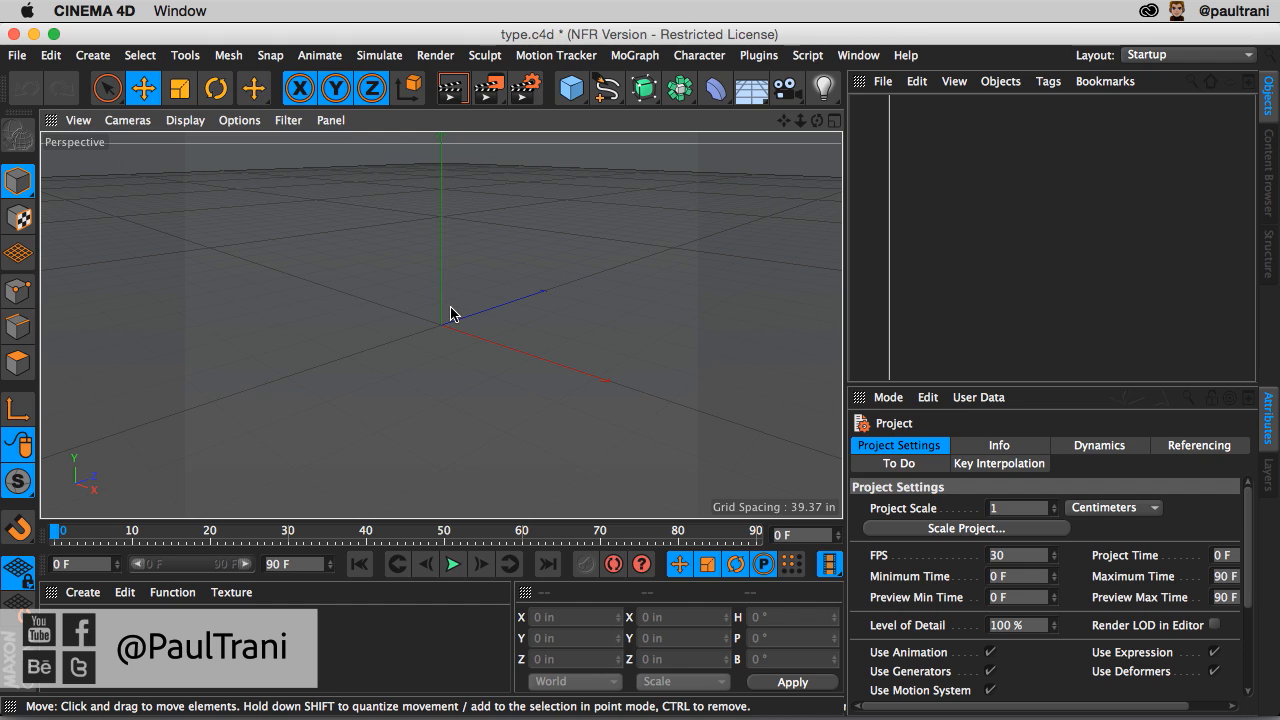
mouse_move(646, 350)
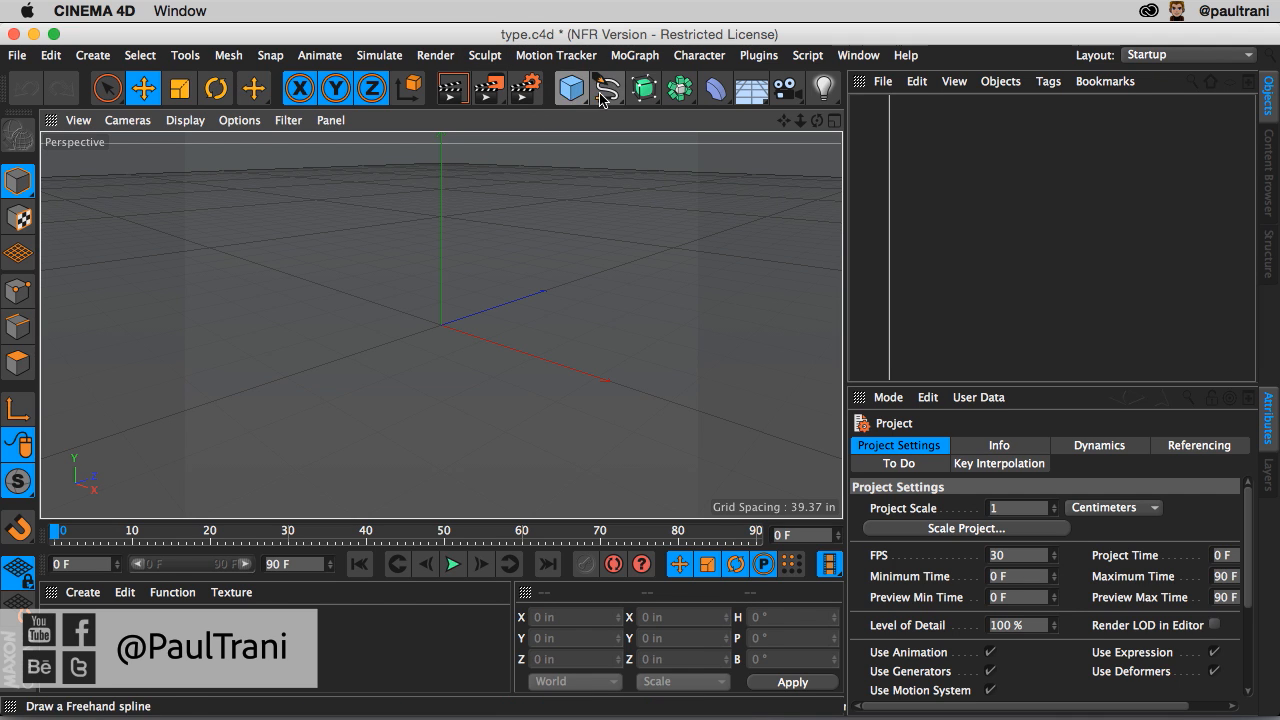
- Add a Text spline reading 'Dope', set its font to Lust Script and alignment to Middle
left_click(608, 88)
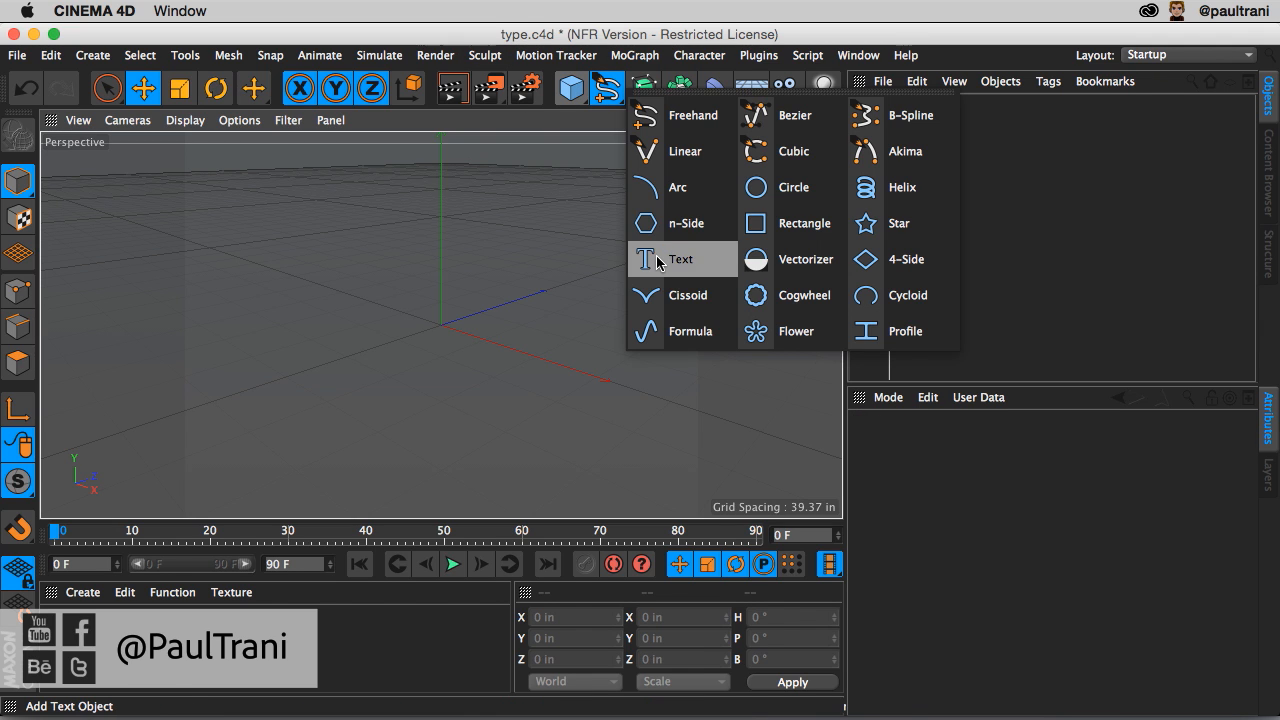
left_click(680, 259)
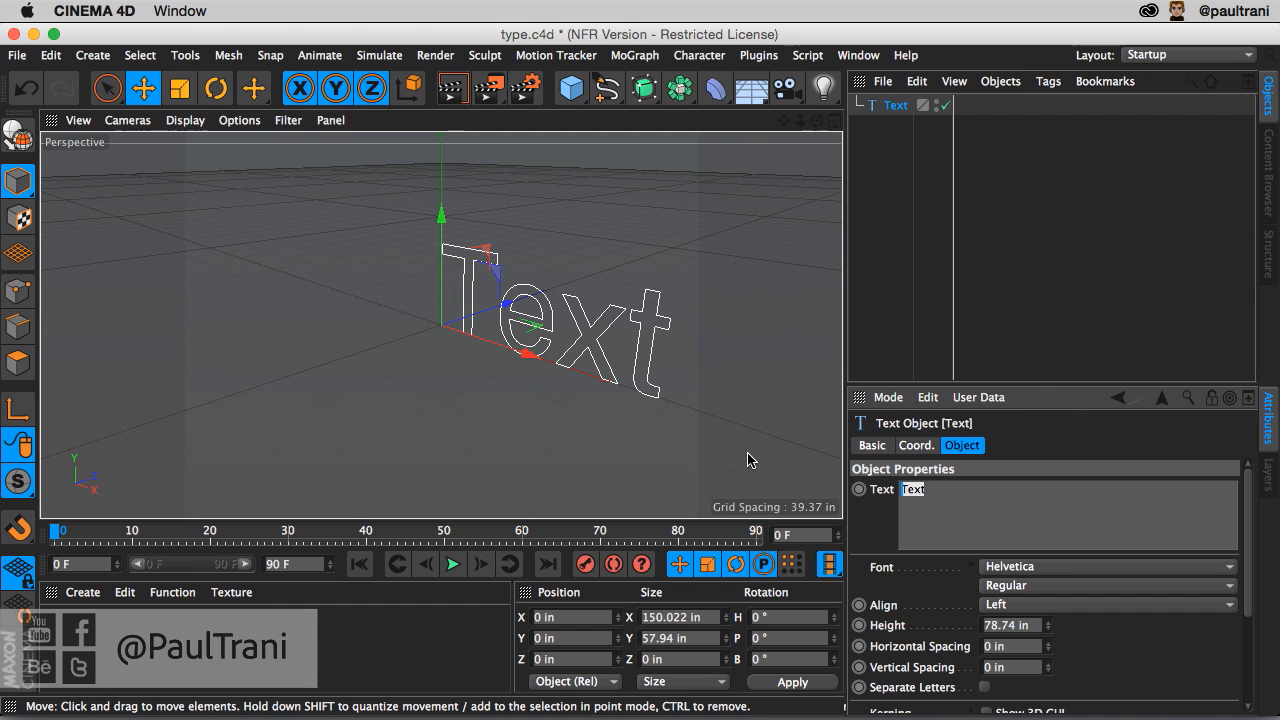
type("Dope")
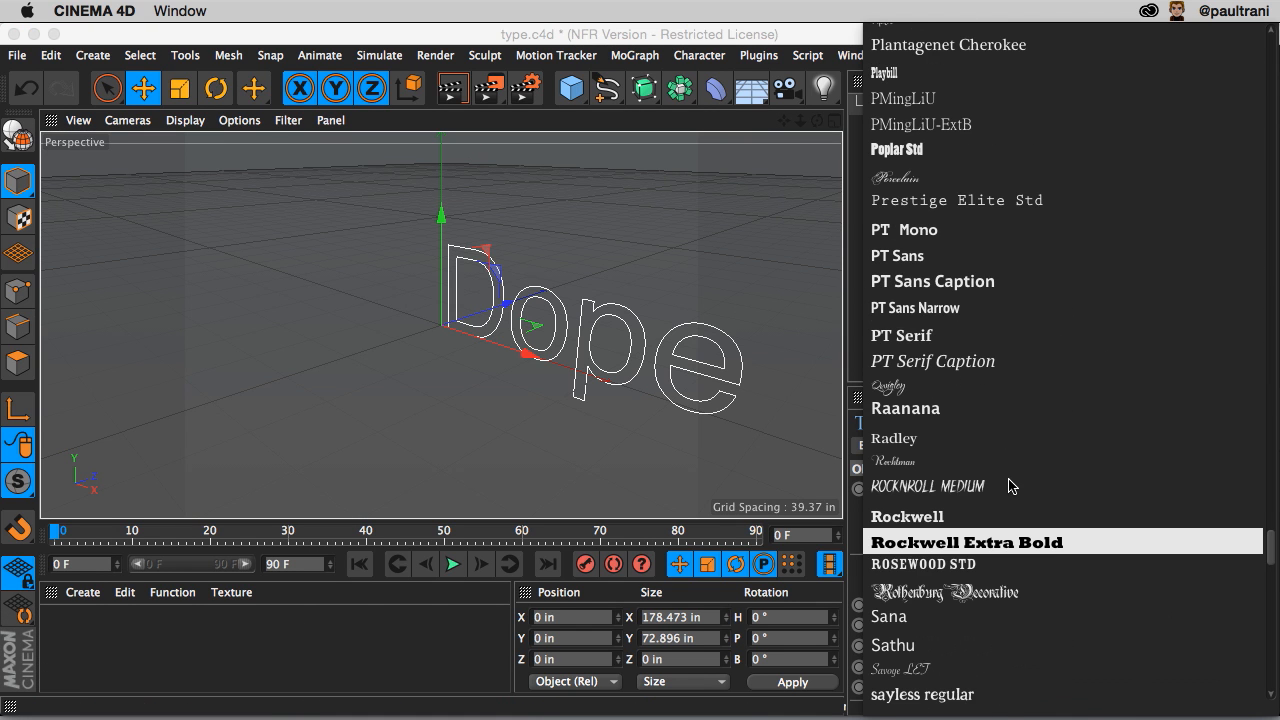
left_click(965, 541)
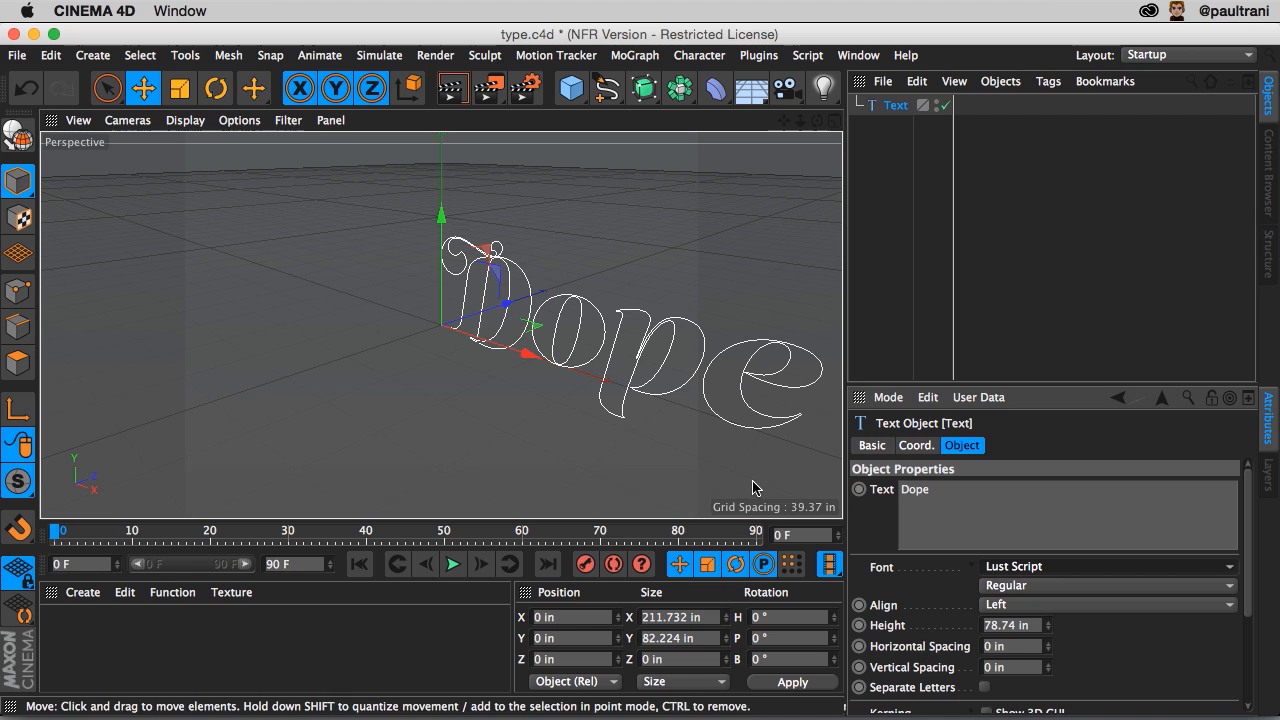
left_click(1107, 604)
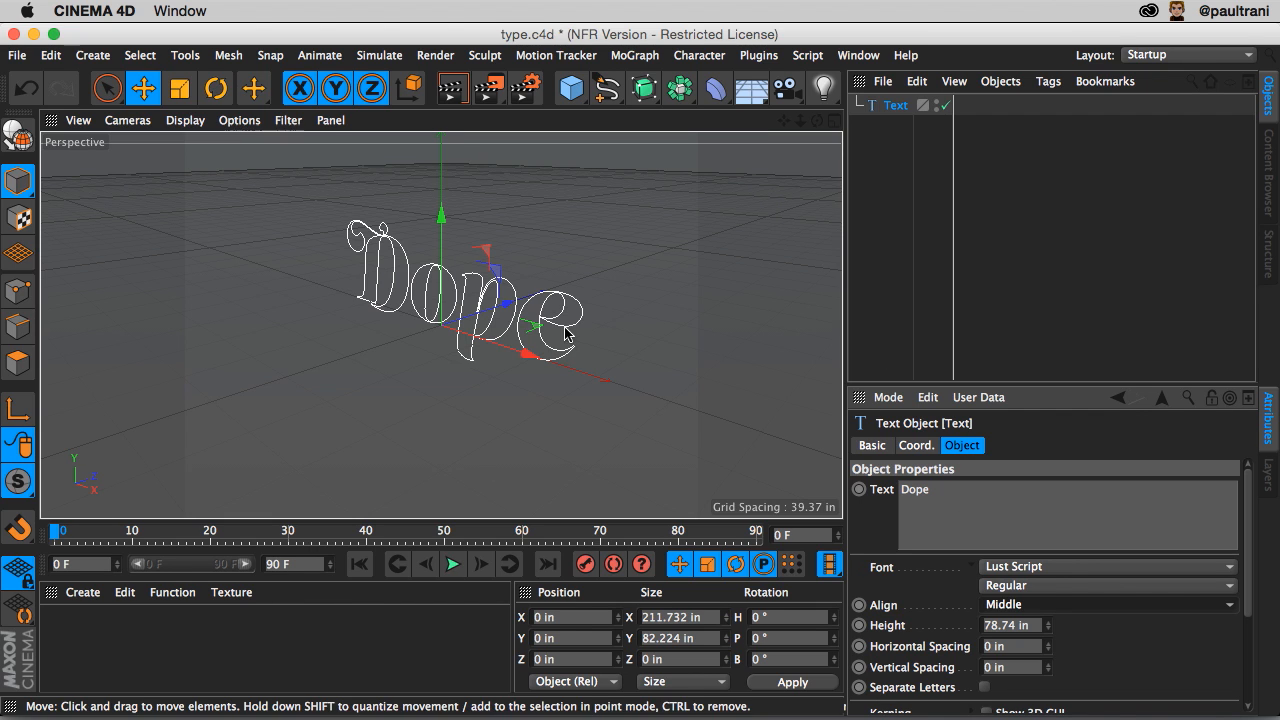
mouse_move(980, 263)
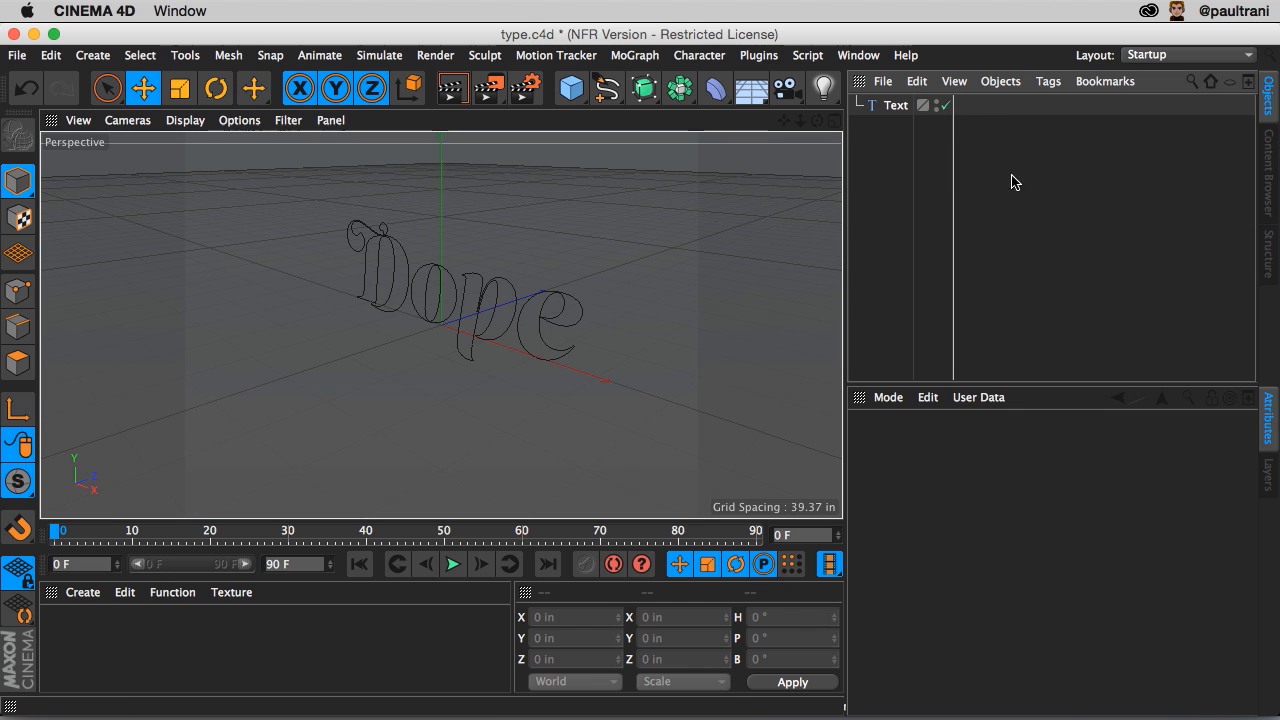
left_click(895, 105)
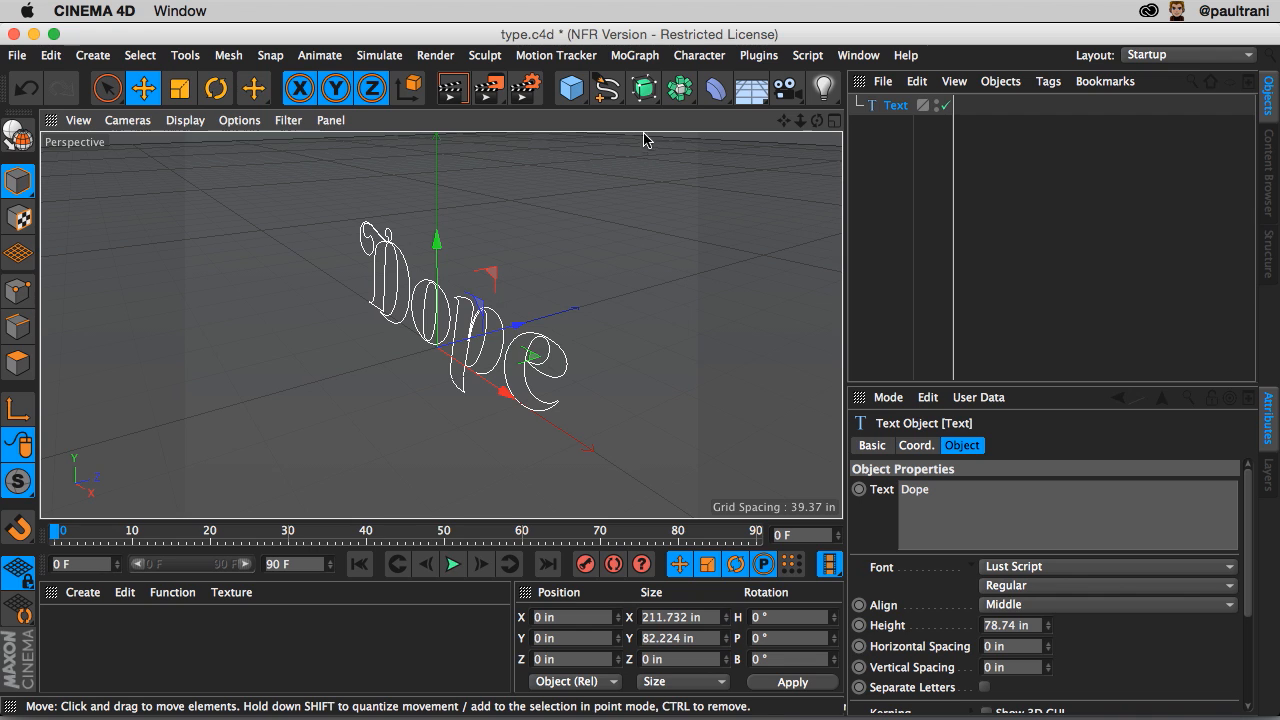
- Add an Extrude generator and nest the Dope text spline inside it to make solid 3D type
left_click(643, 88)
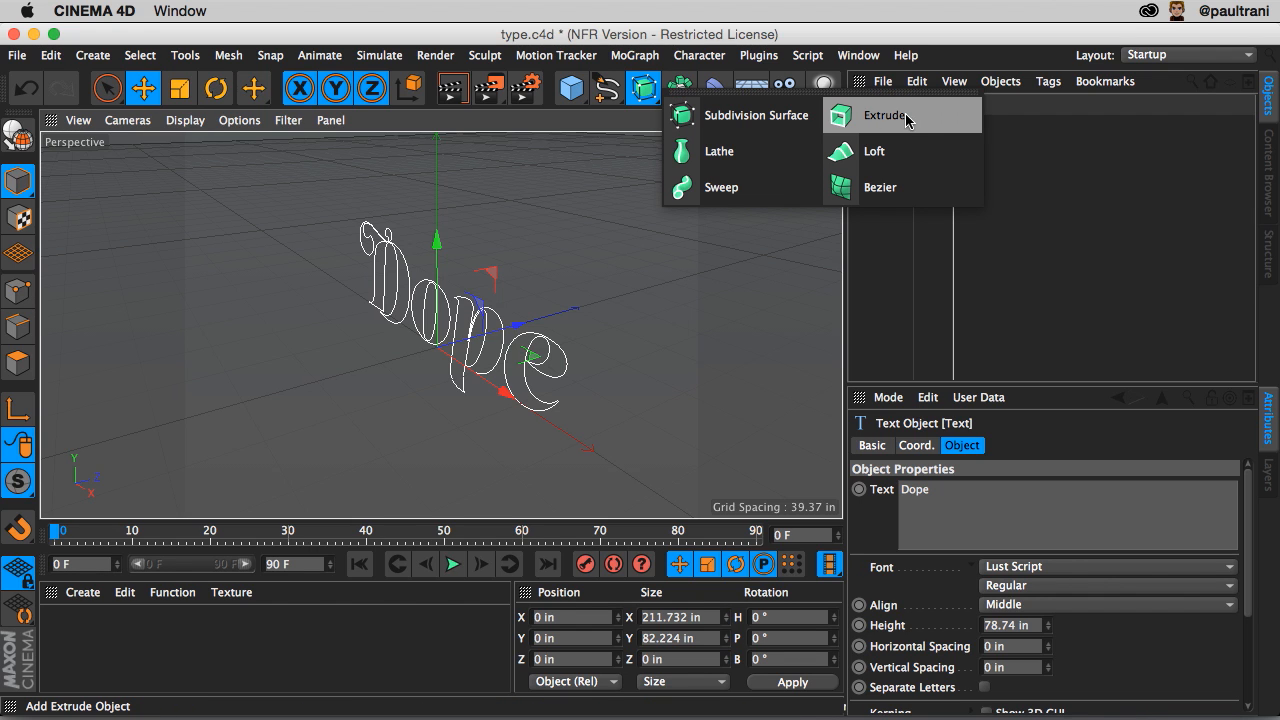
left_click(884, 115)
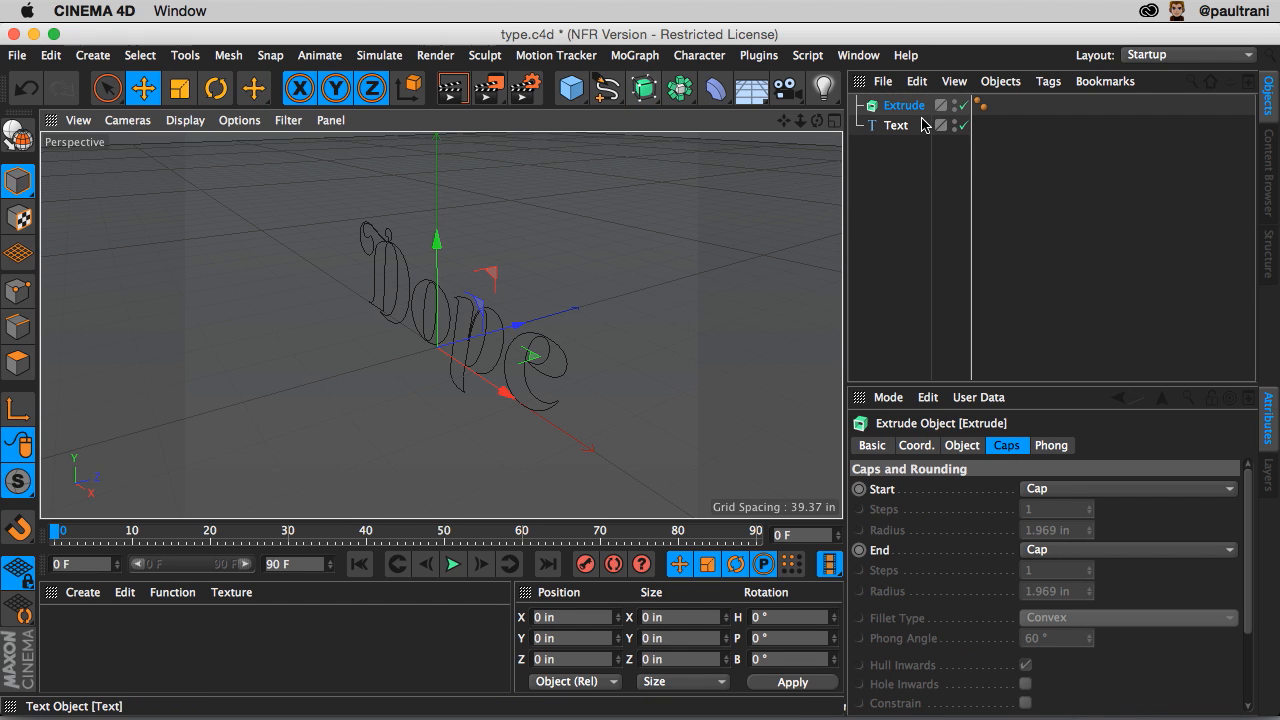
mouse_move(900, 105)
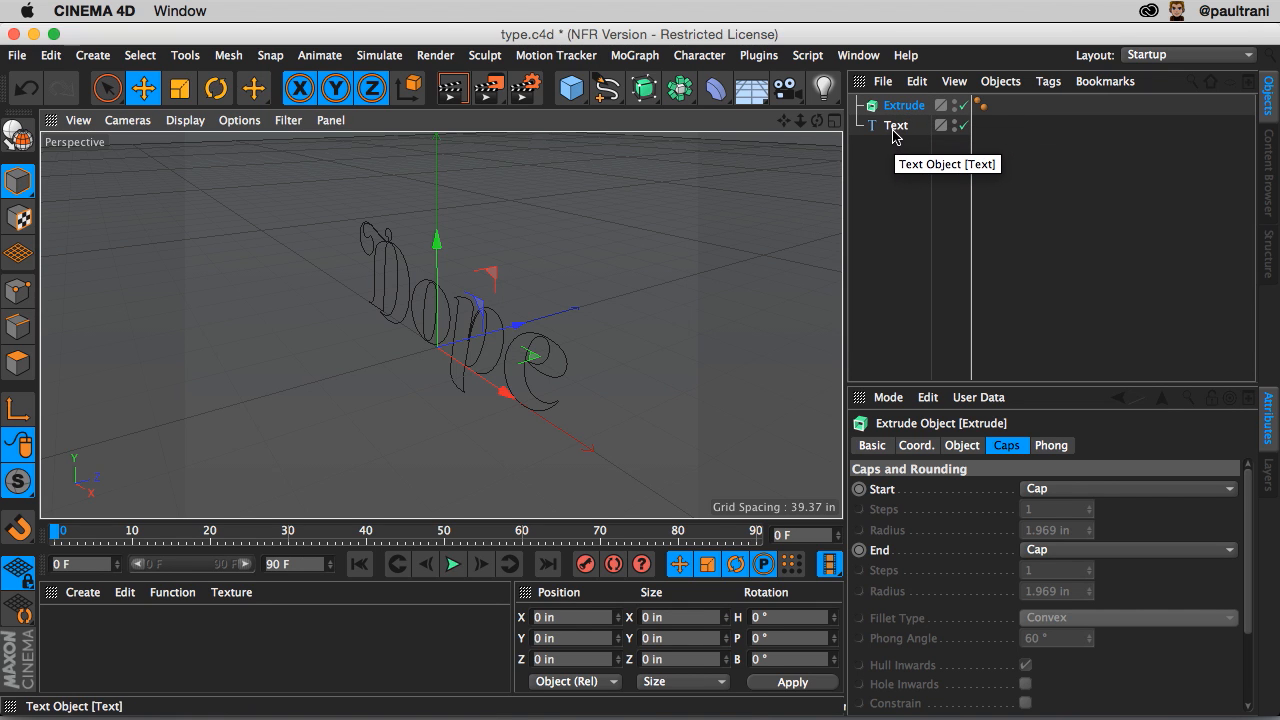
left_click(896, 125)
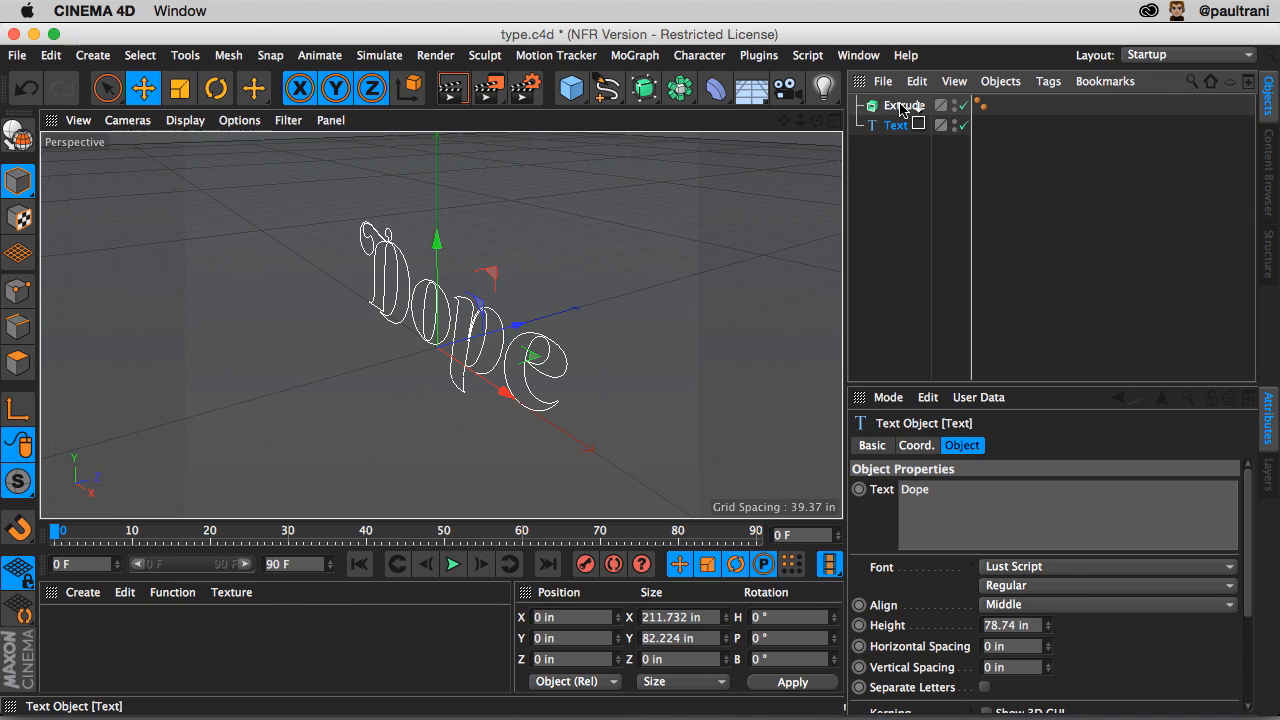
left_click(904, 105)
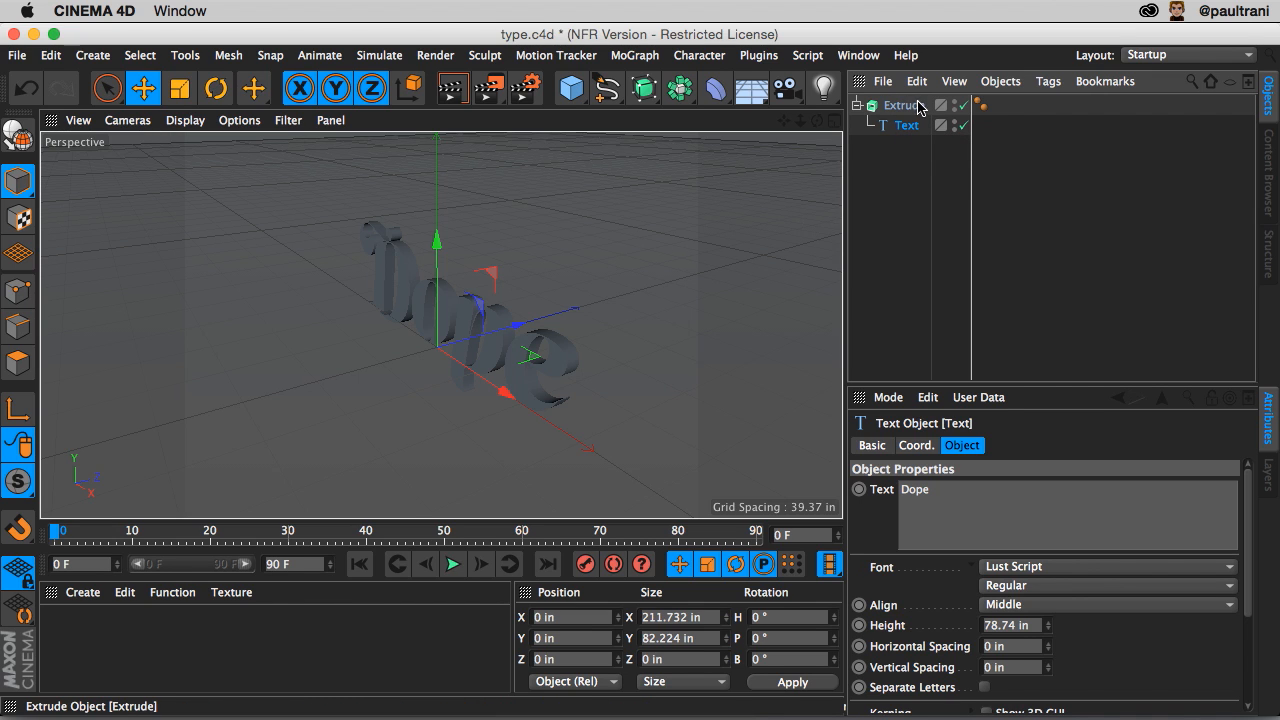
left_click(903, 105)
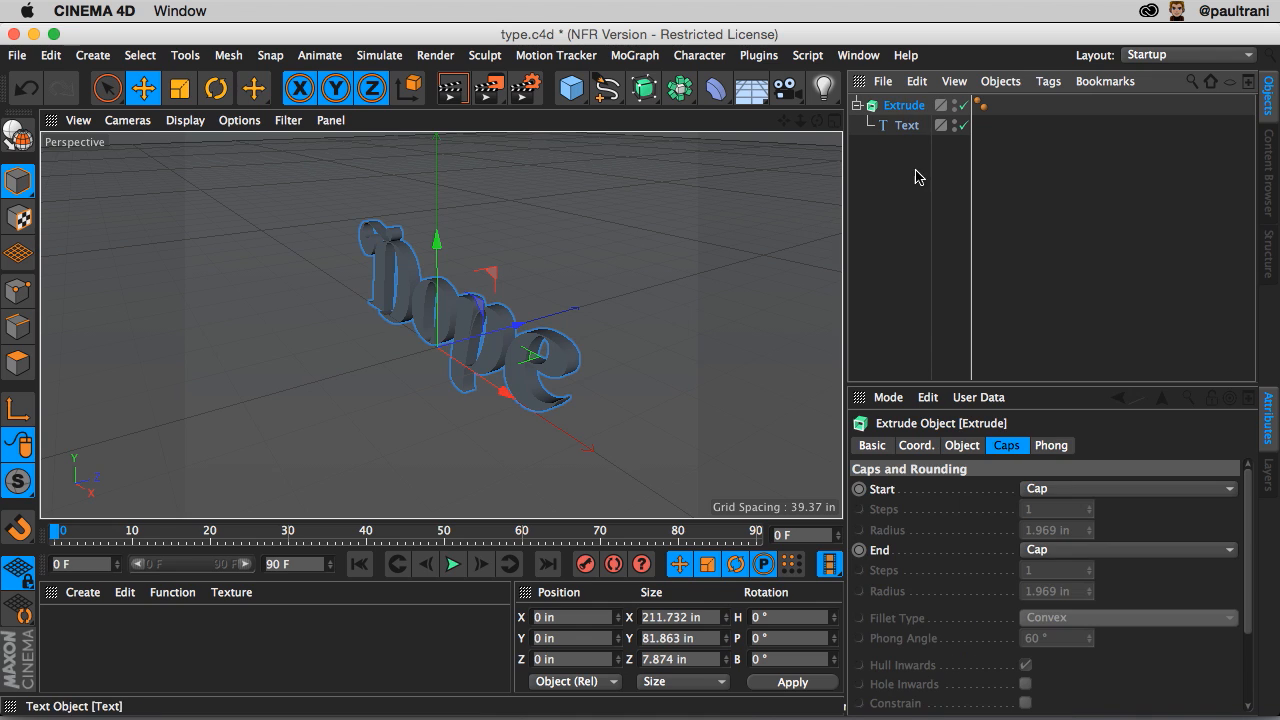
mouse_move(953, 430)
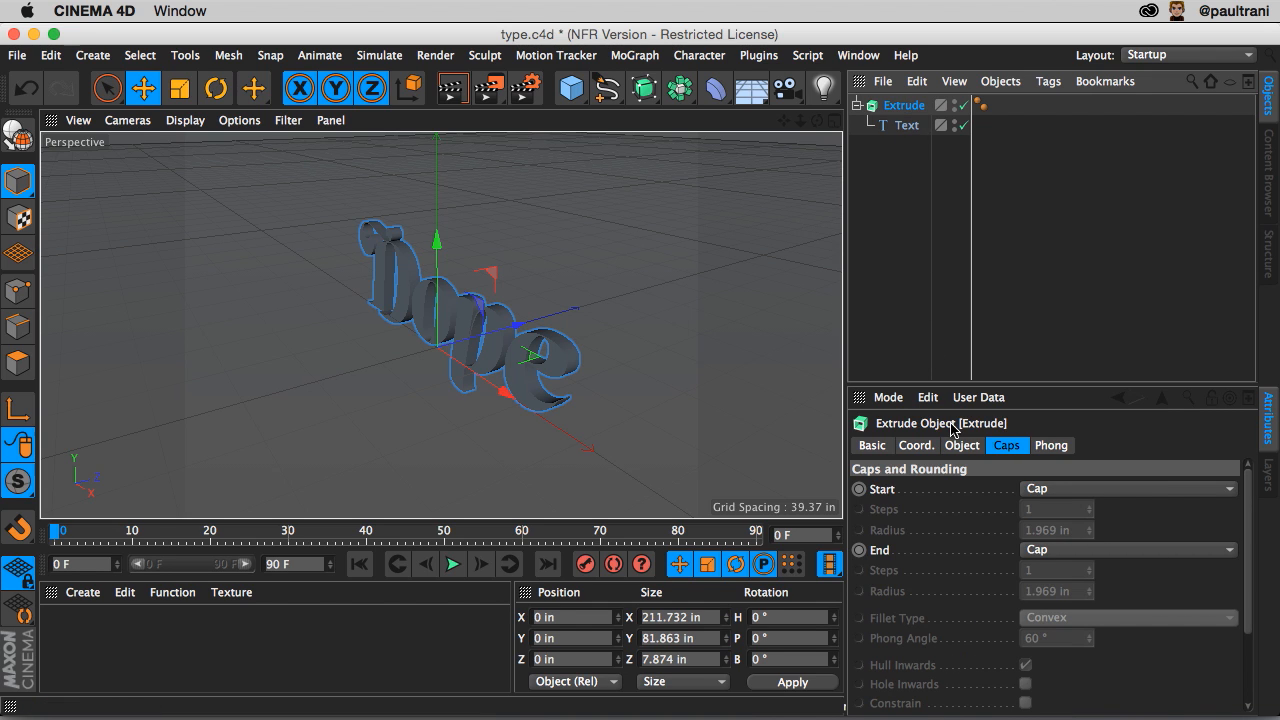
- Scale the extruded text up to deepen its extrusion
left_click(960, 445)
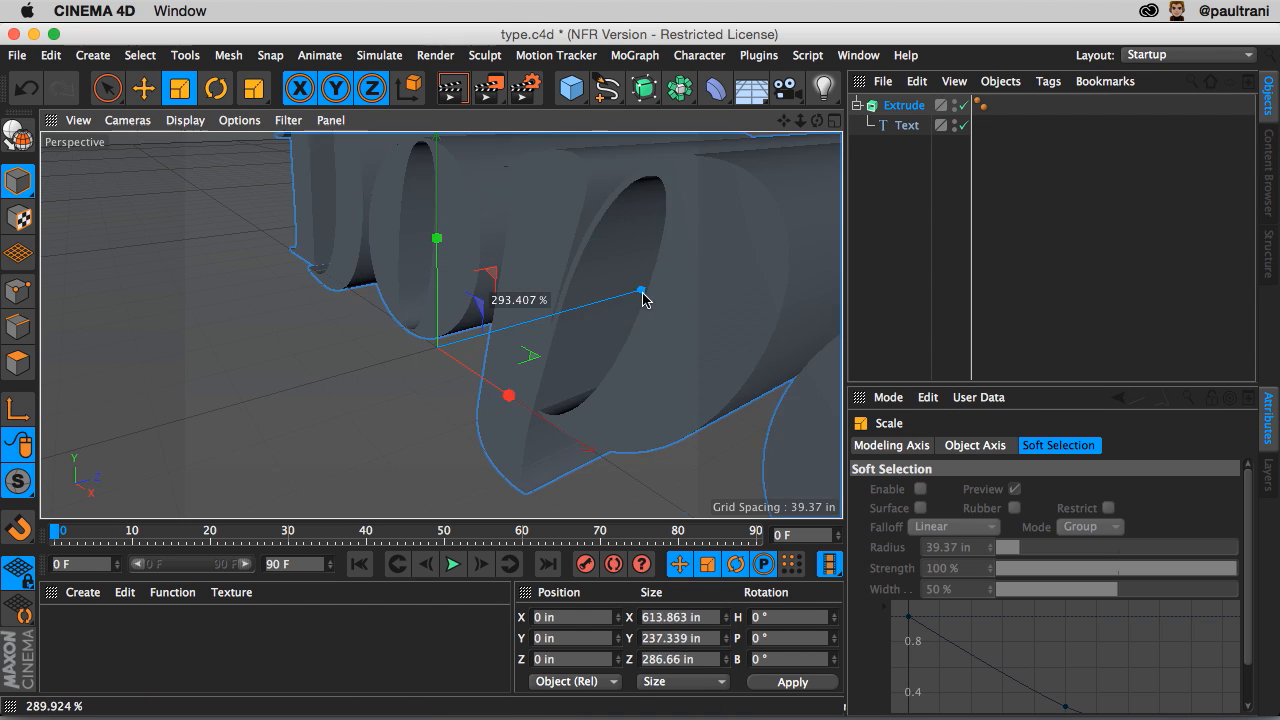
left_click_drag(645, 298, 510, 390)
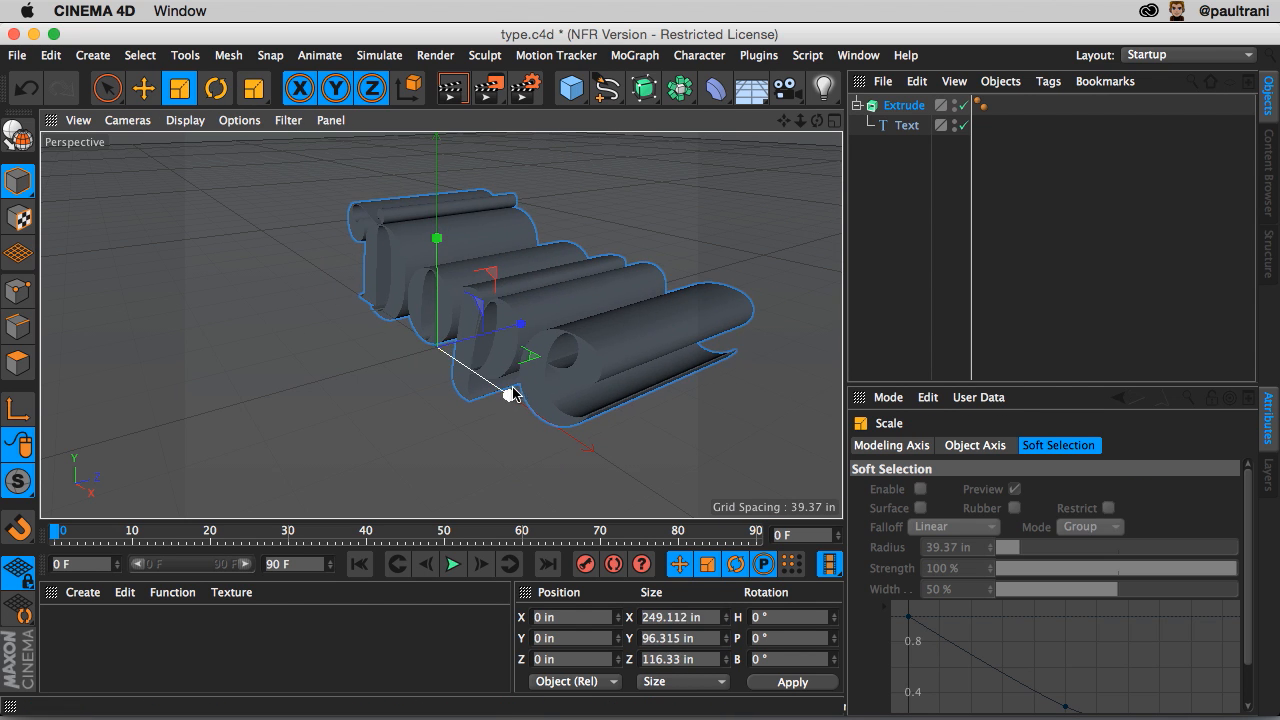
left_click(143, 88)
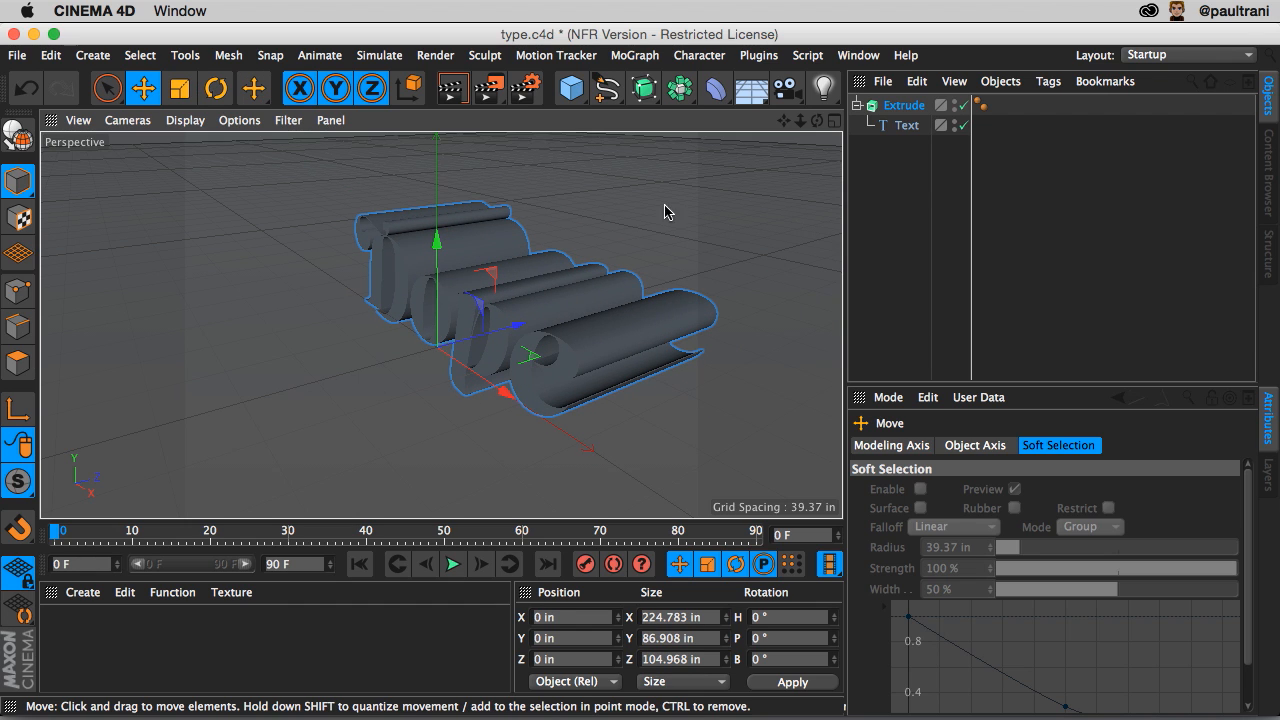
mouse_move(963, 451)
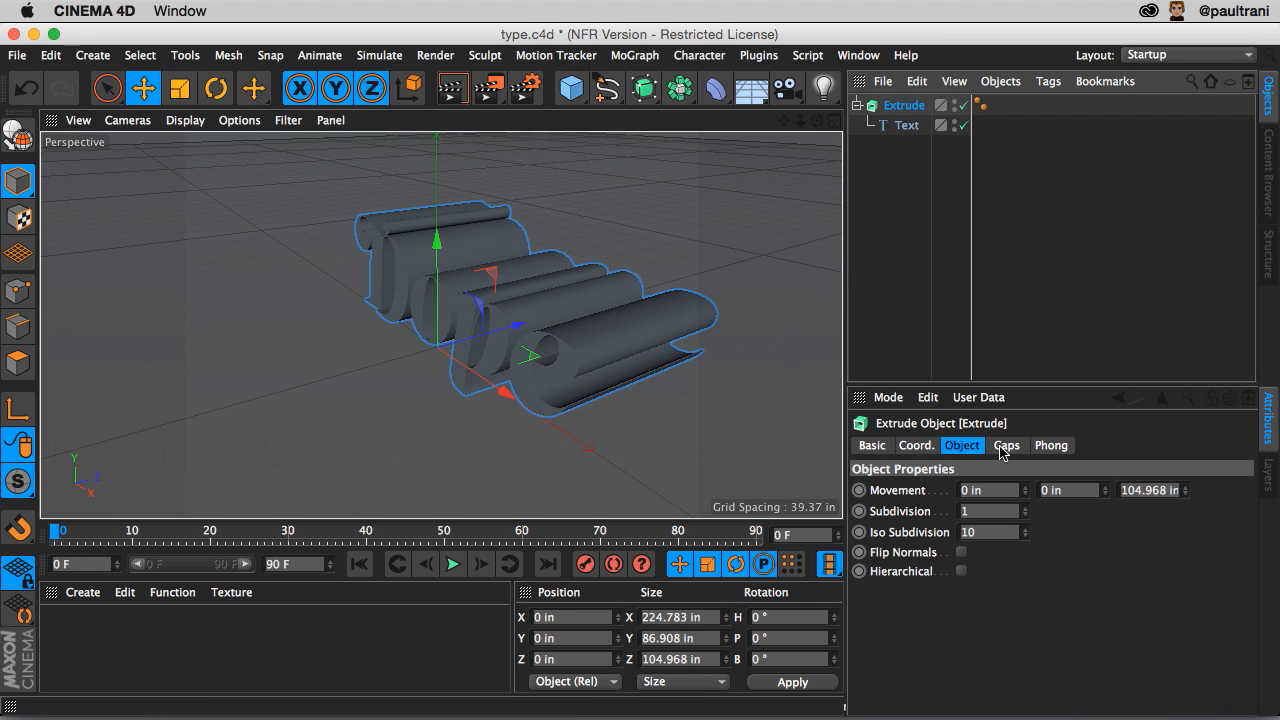
- Set the extrusion's Start cap to a rounded Fillet Cap on the front edge
left_click(1006, 445)
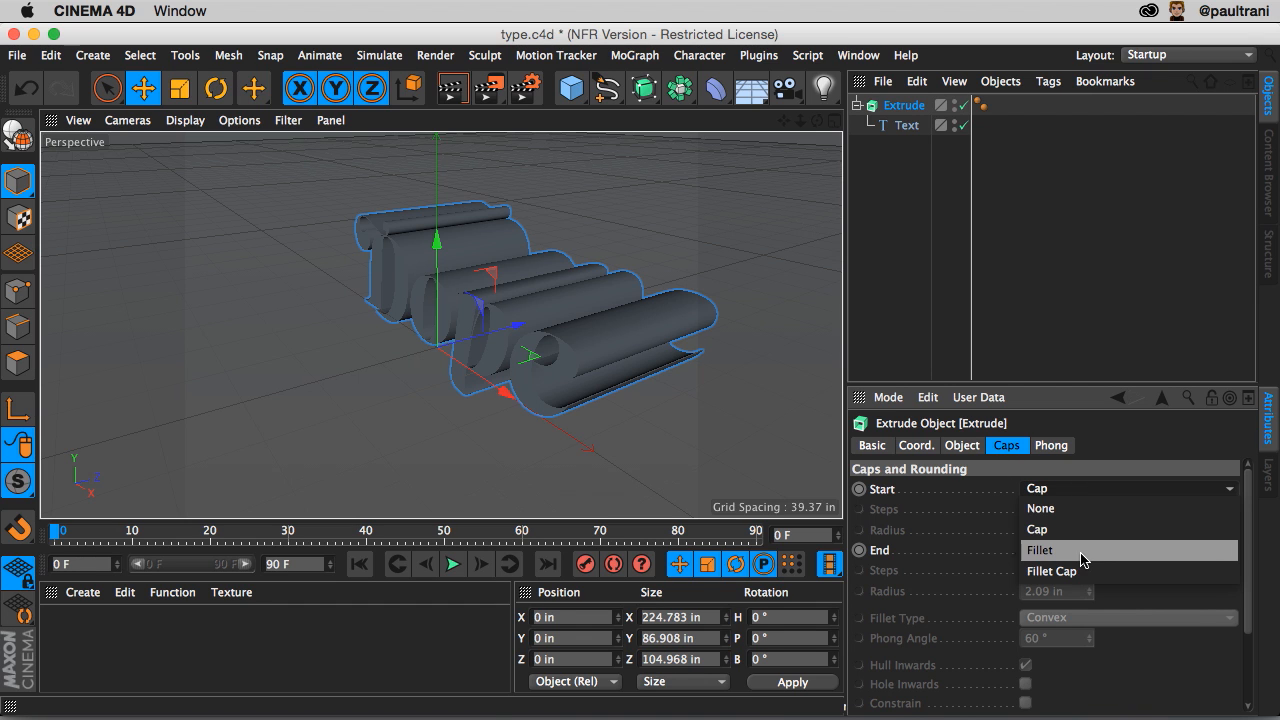
left_click(1050, 571)
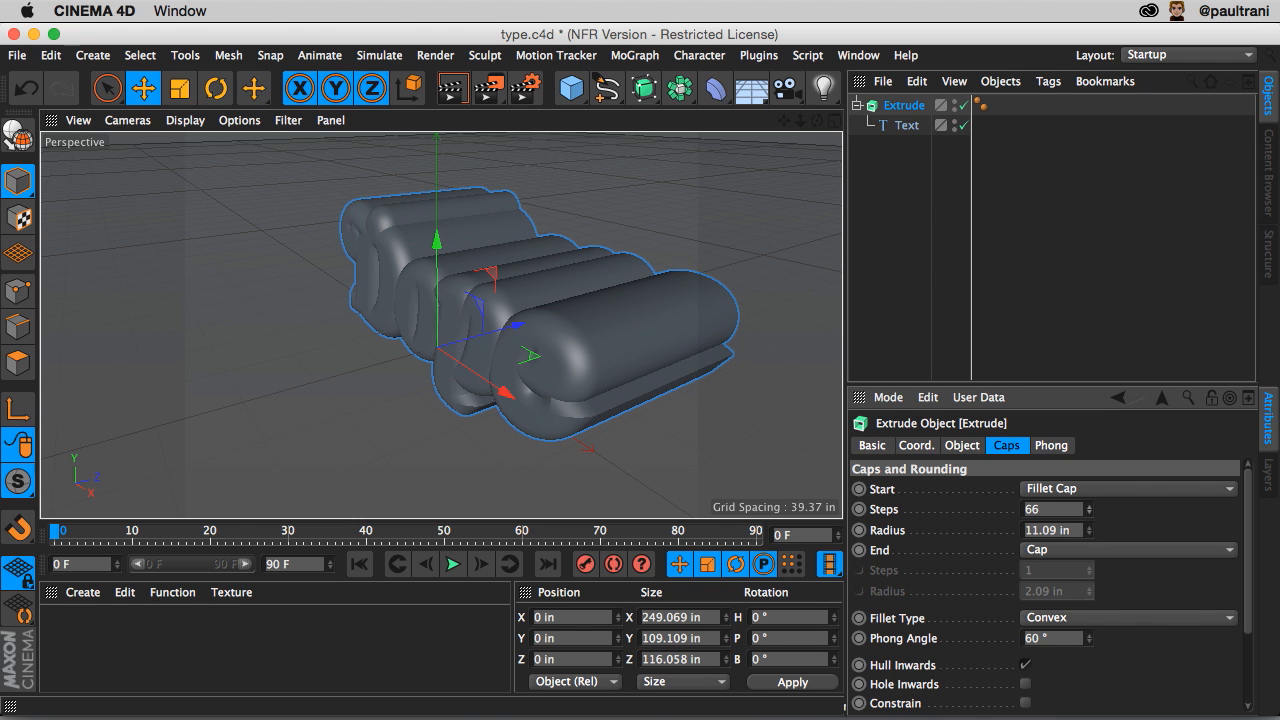
left_click_drag(1050, 509, 1060, 500)
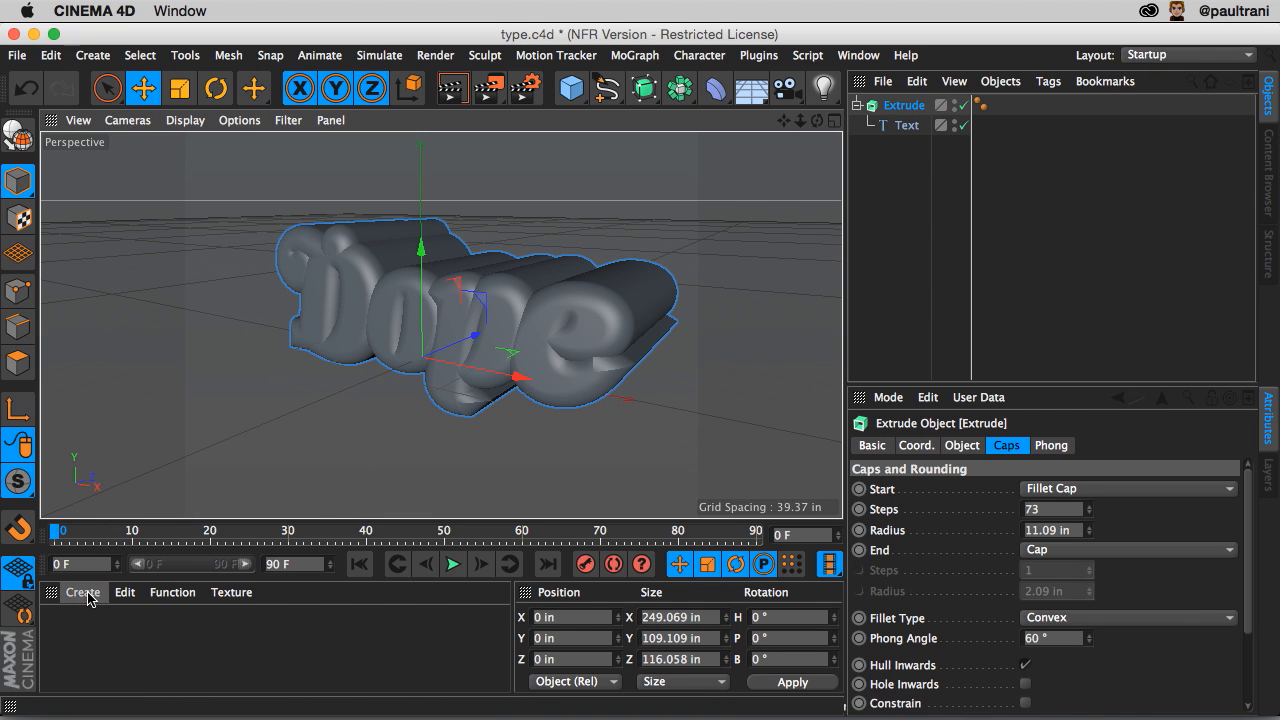
- Create a new material with a black-to-yellow Gradient colour texture and Environment enabled
left_click(83, 592)
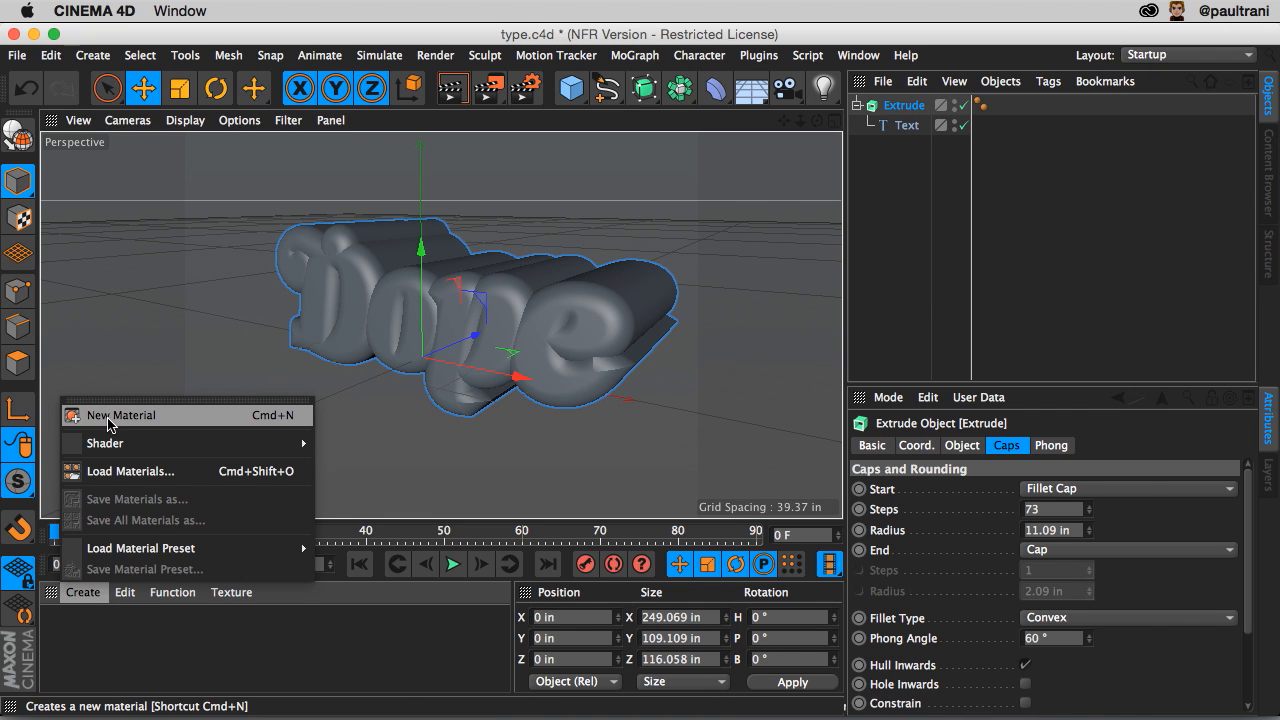
left_click(120, 414)
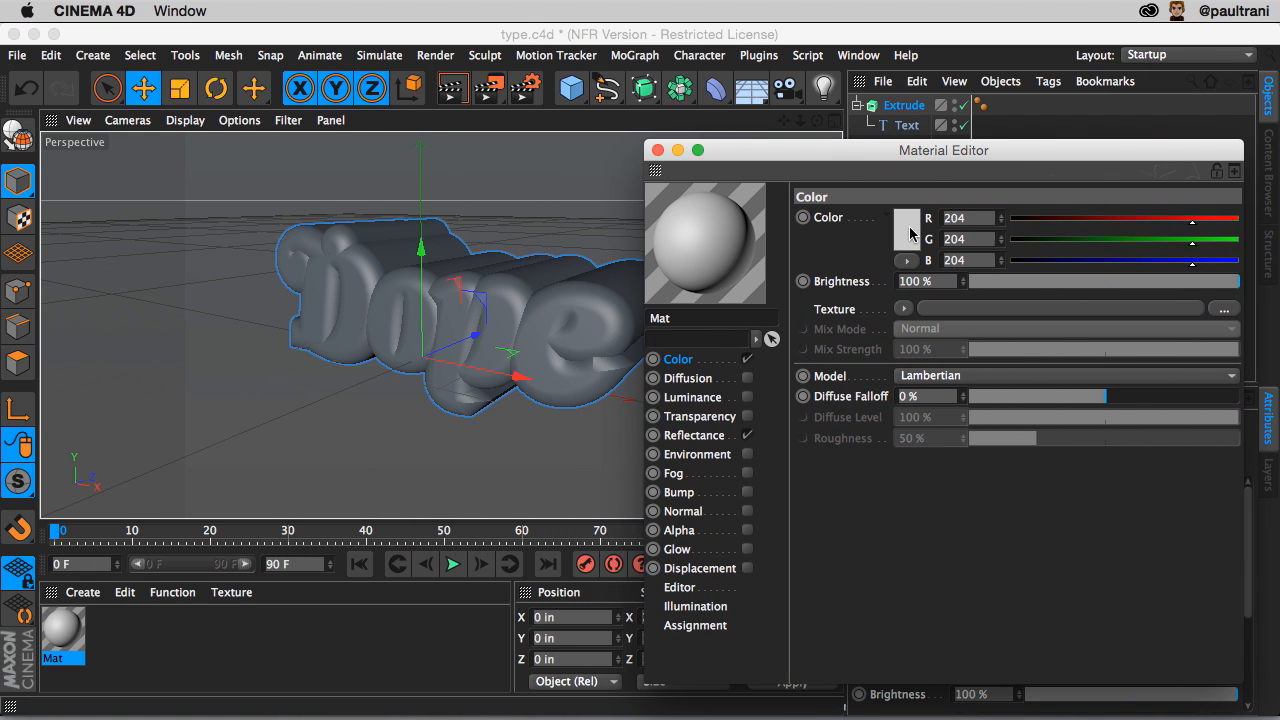
mouse_move(907, 313)
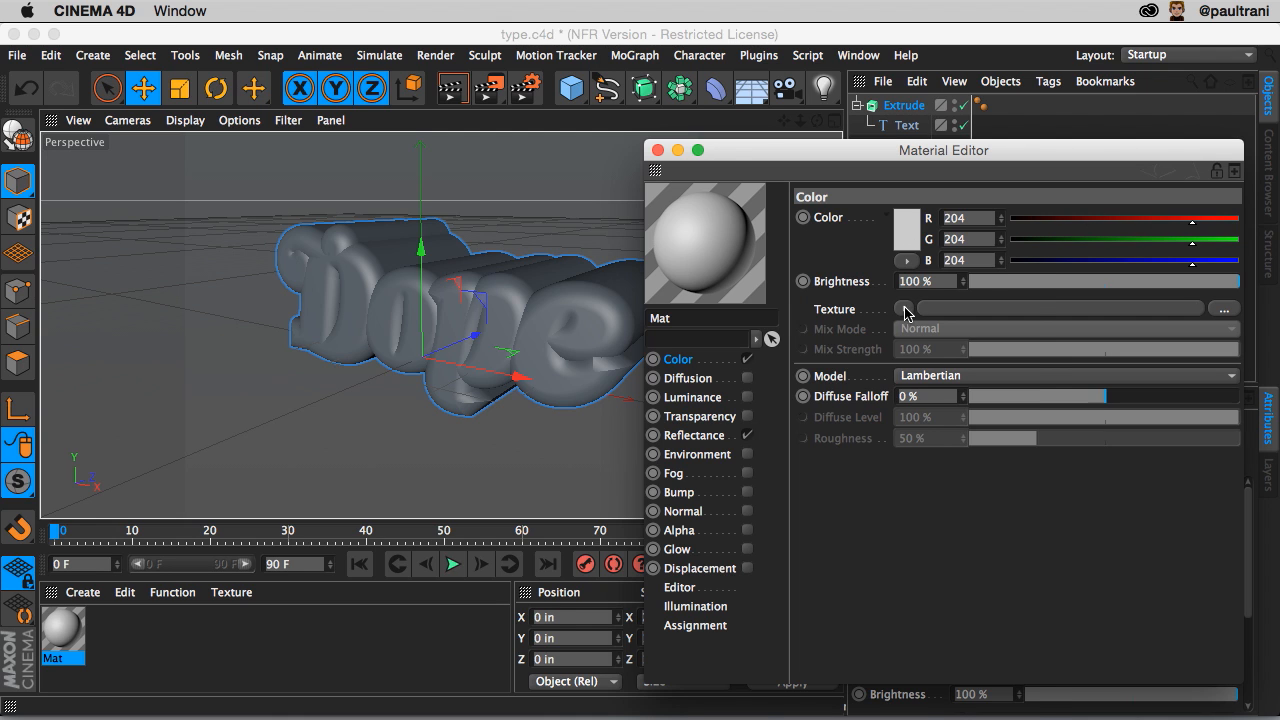
left_click(905, 309)
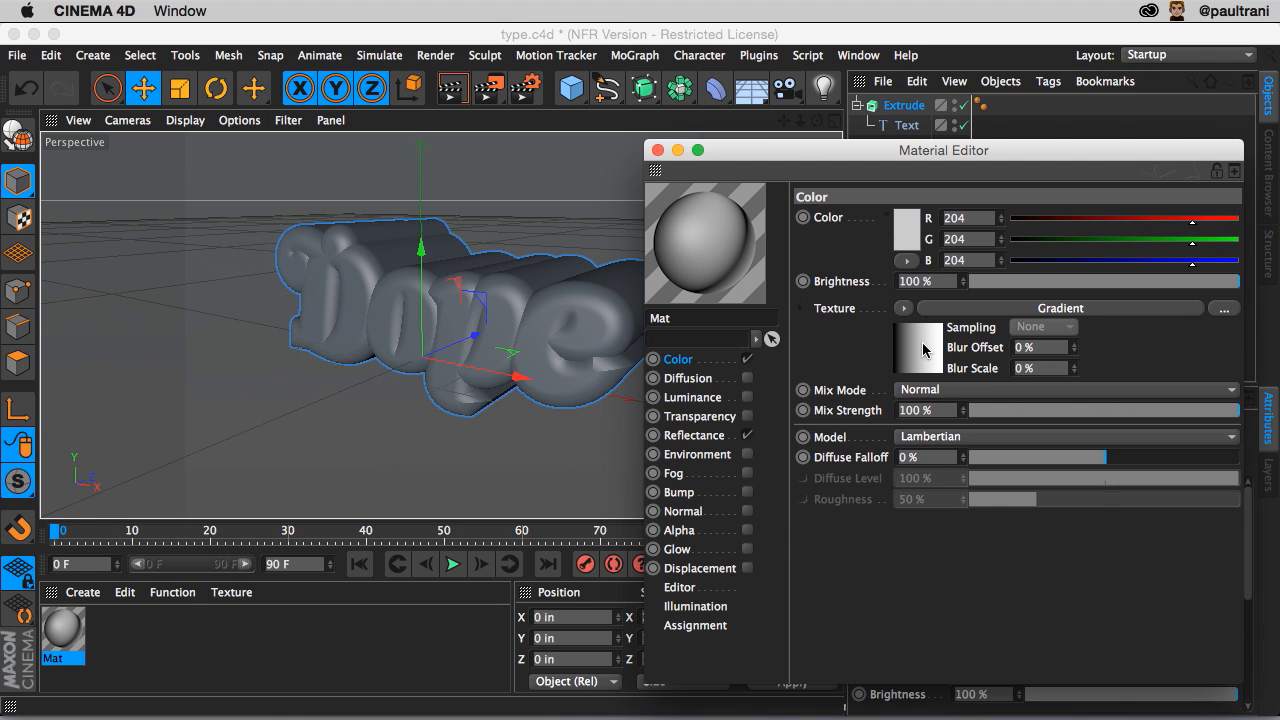
left_click(916, 348)
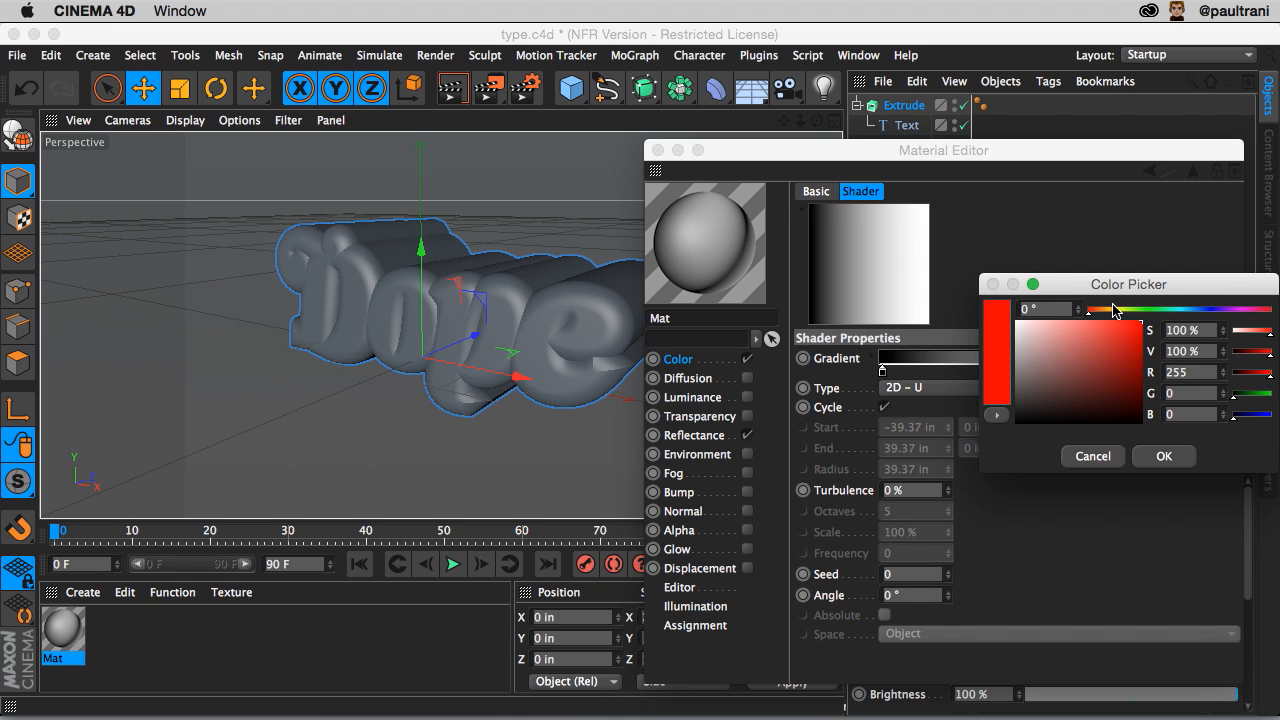
left_click(1163, 456)
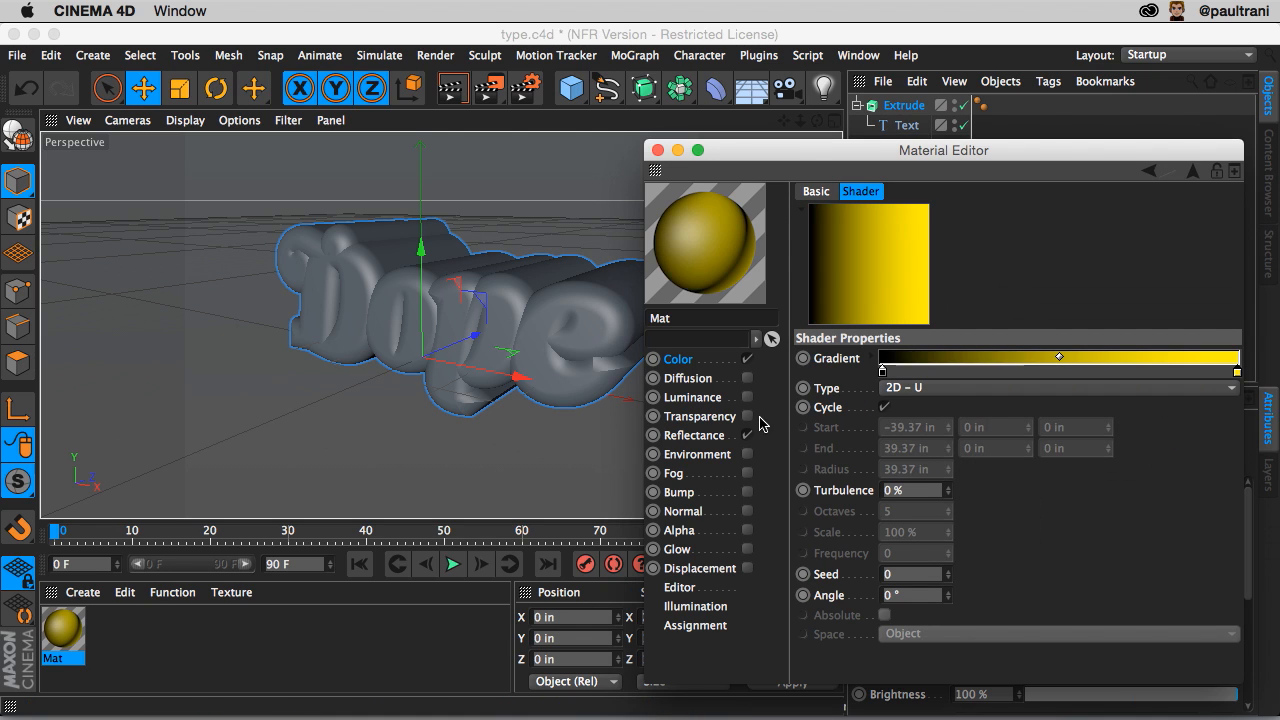
left_click(697, 454)
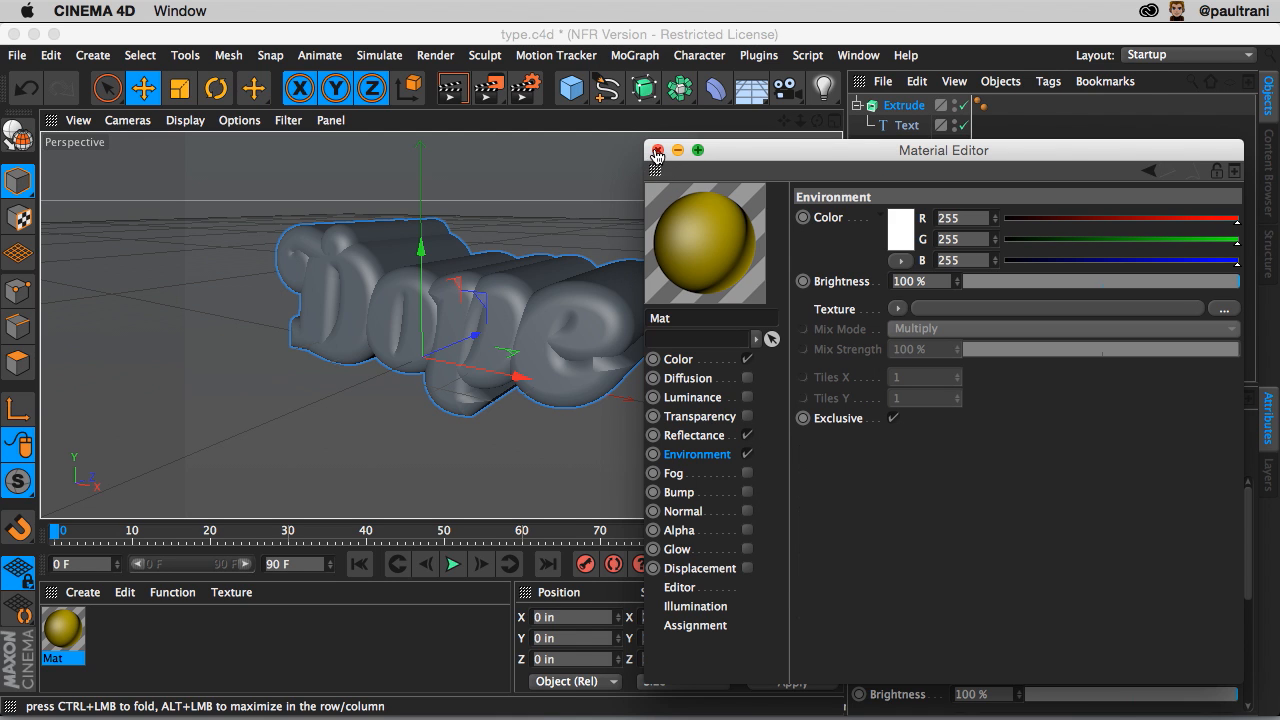
- Apply the gradient material to the Dope extrusion and render the view to preview it
left_click(658, 151)
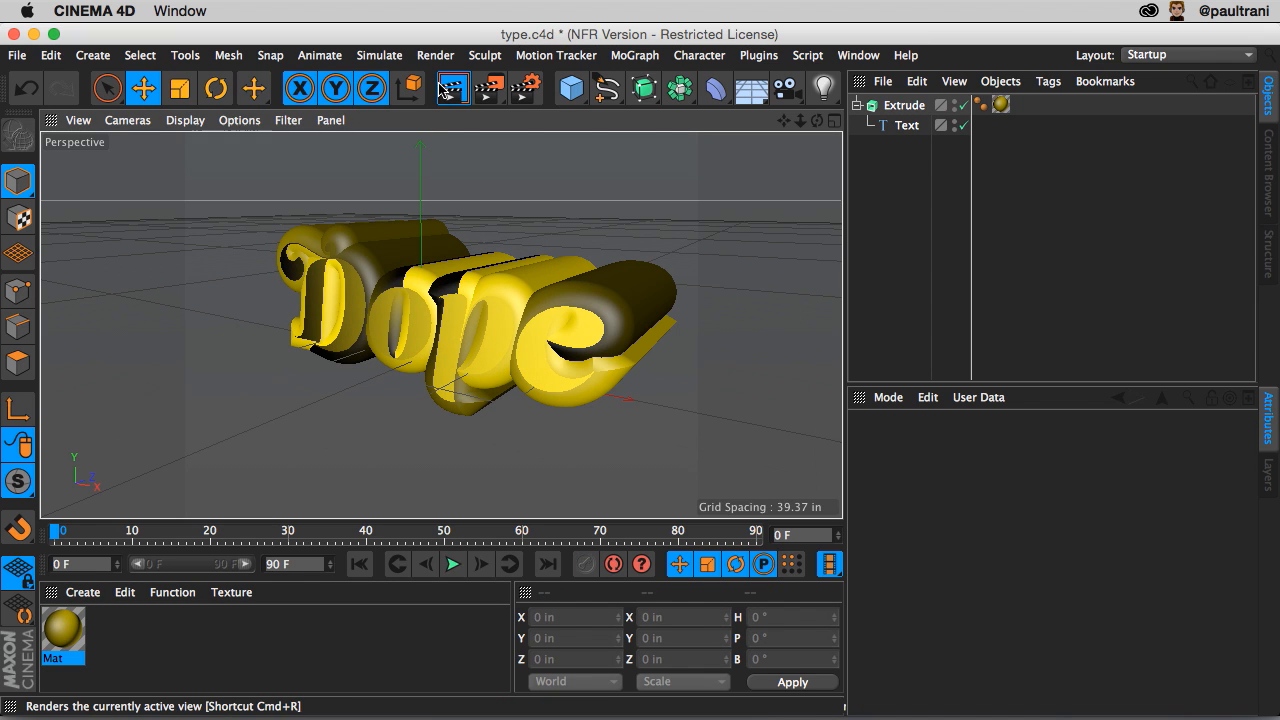
left_click(451, 88)
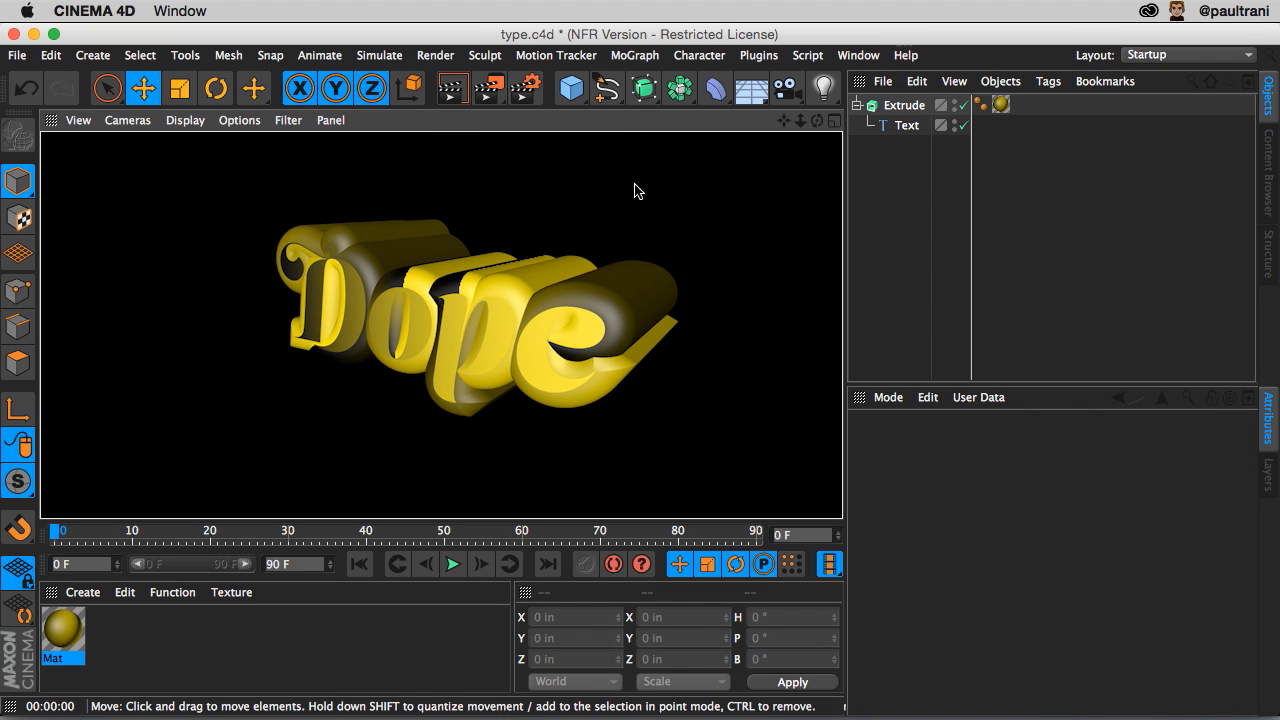
mouse_move(296, 214)
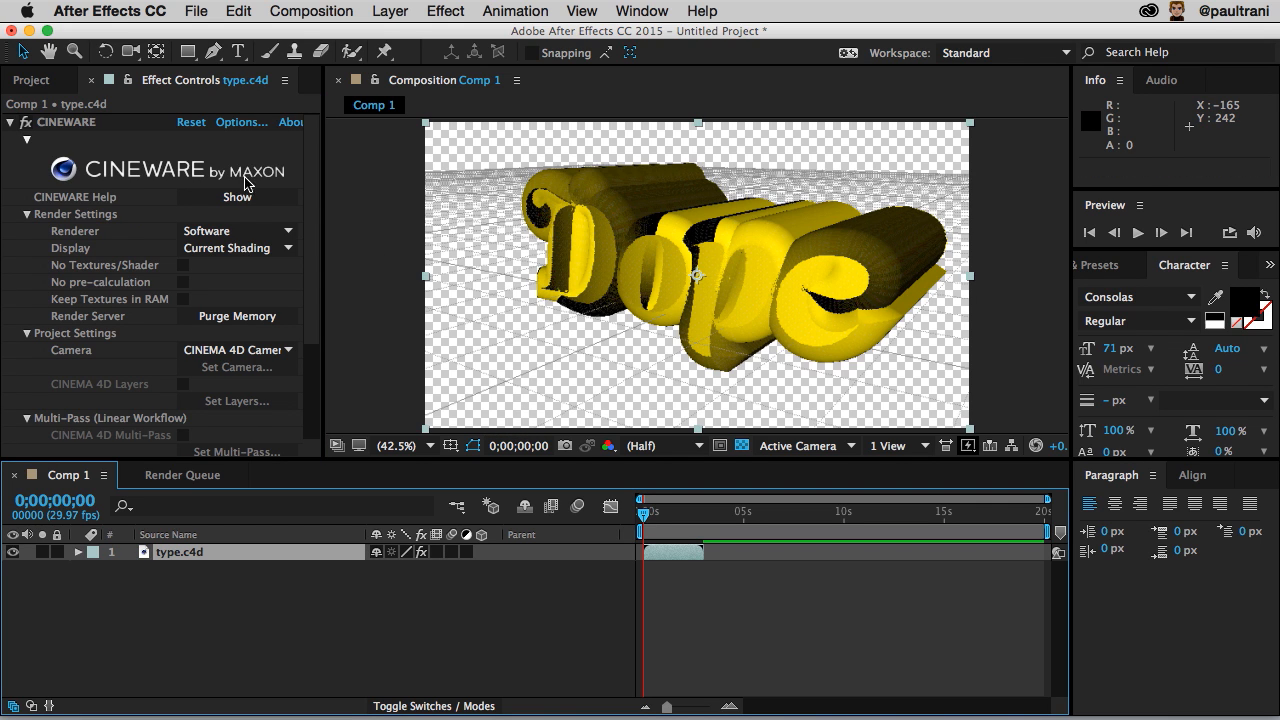
mouse_move(213, 191)
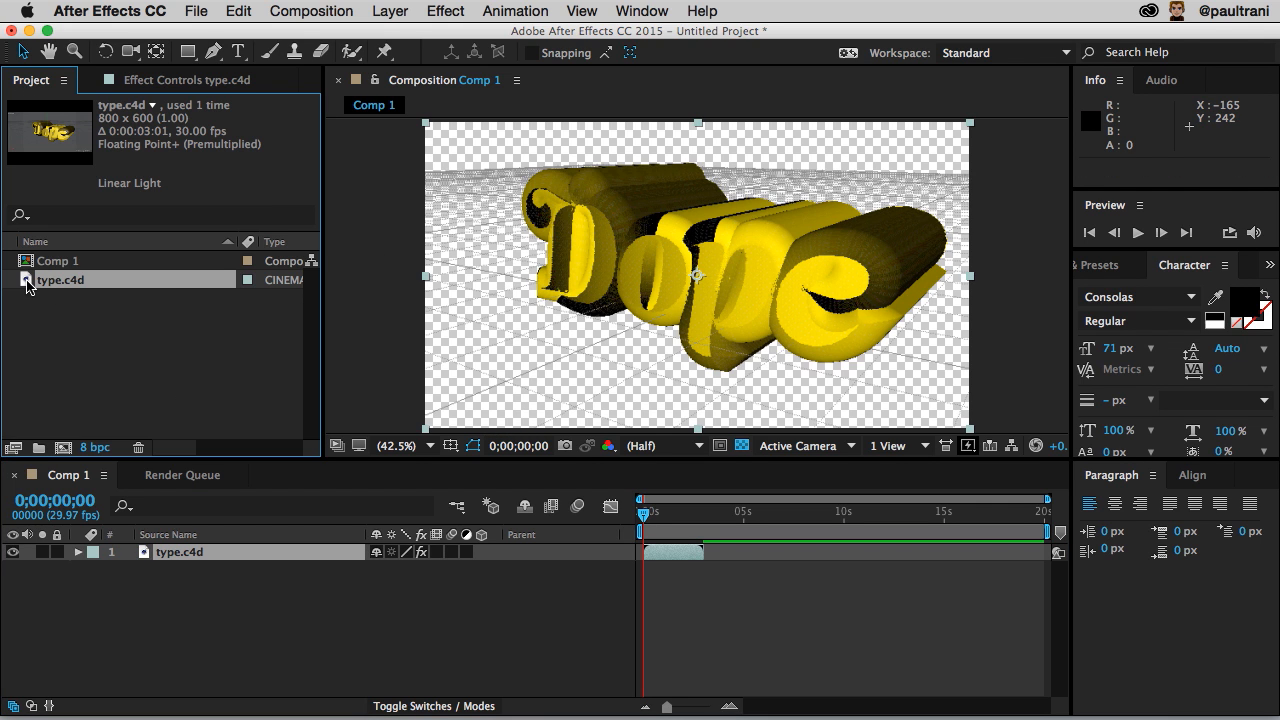
- Reopen type.c4d from the Project panel so the comp refreshes with the yellow Dope text
double_click(61, 279)
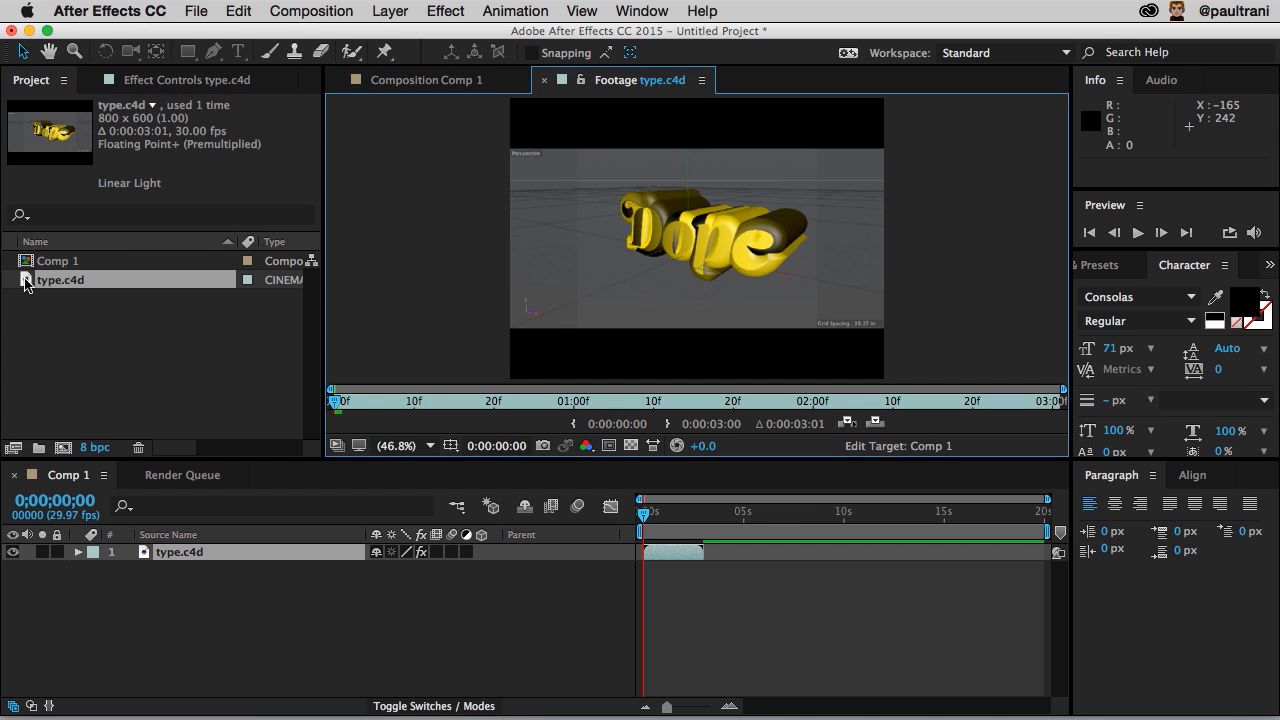
double_click(61, 279)
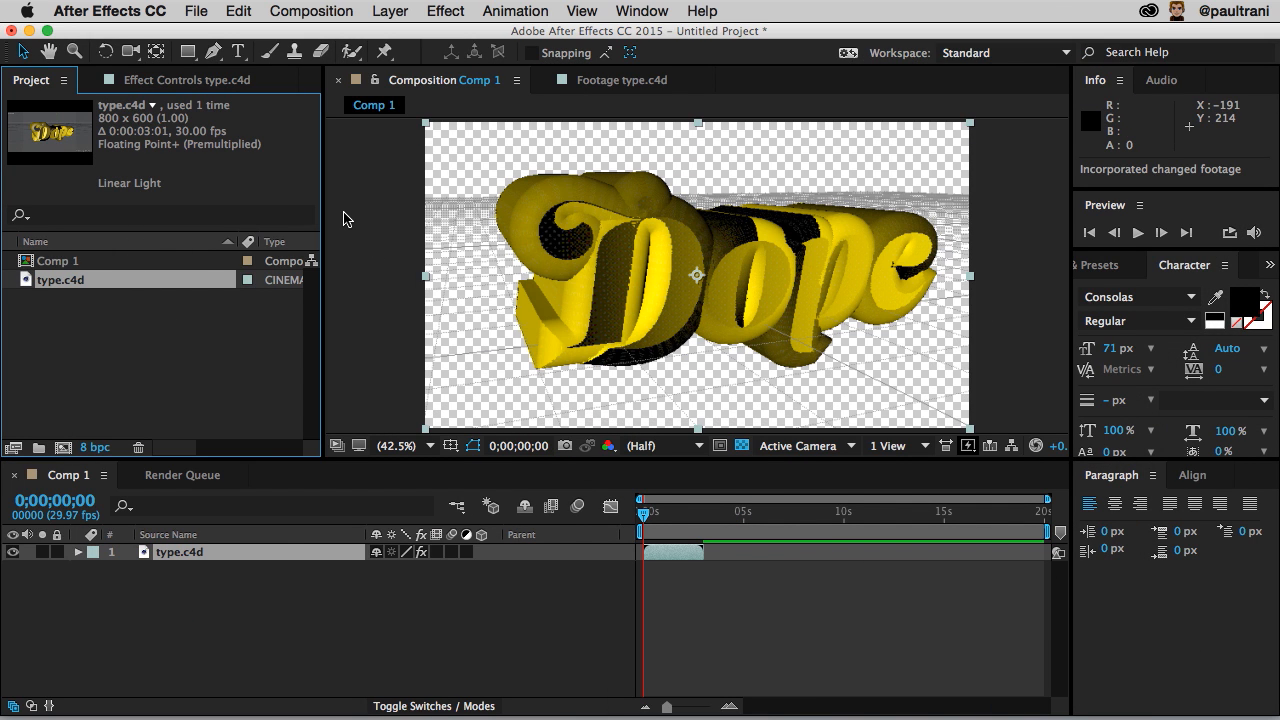
mouse_move(225, 153)
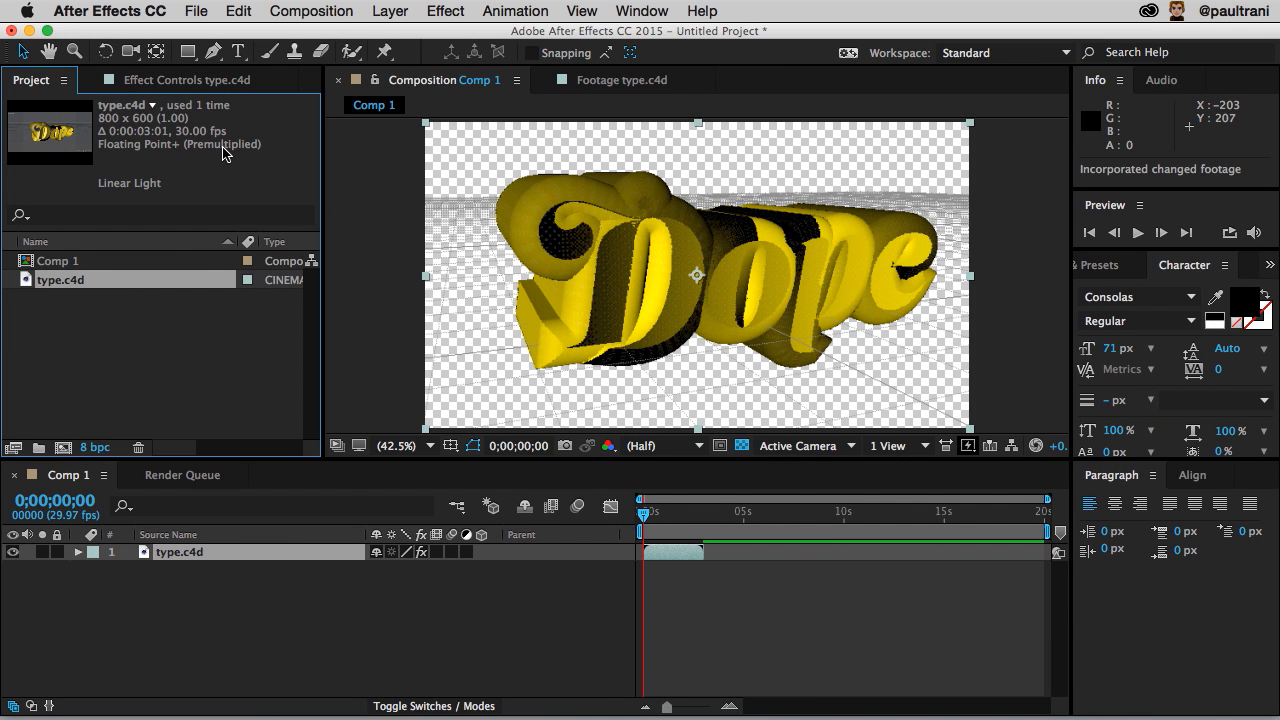